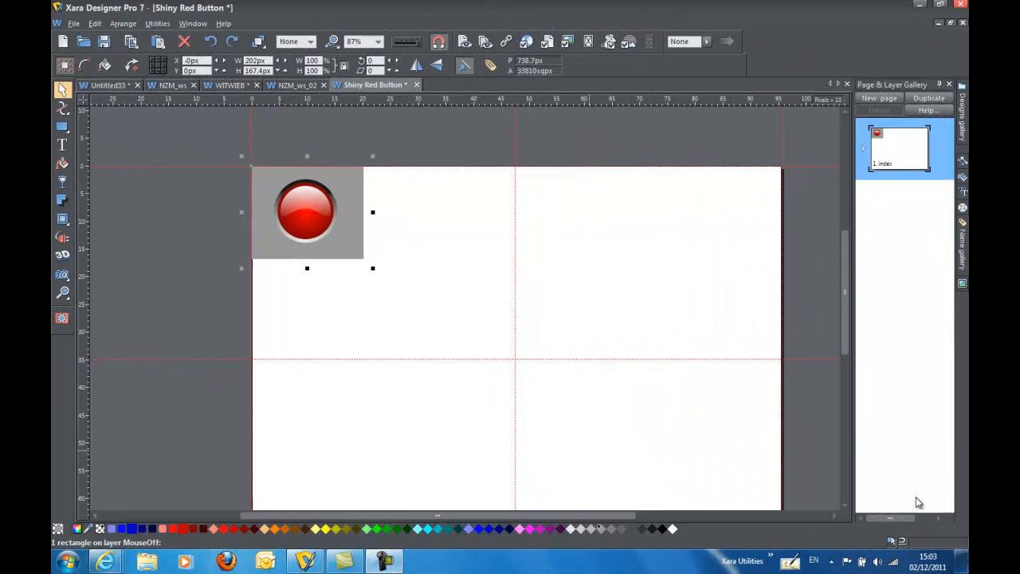
mouse_move(903, 379)
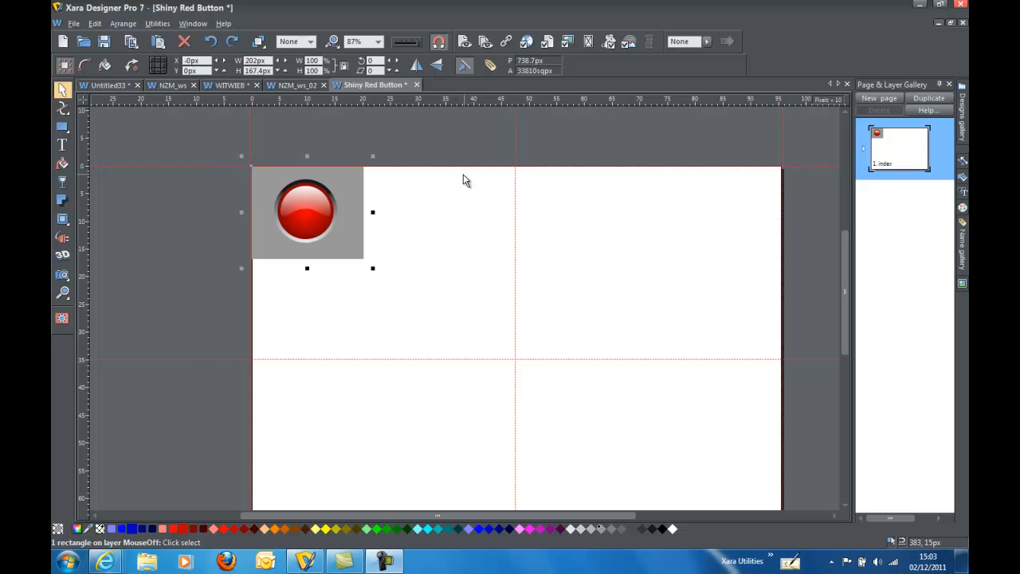
mouse_move(258, 195)
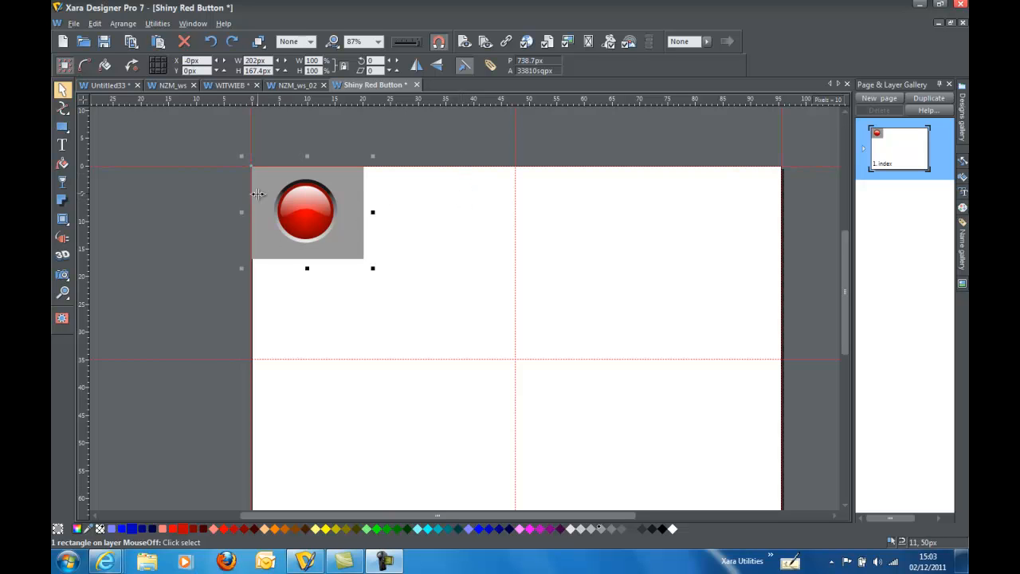
mouse_move(450, 229)
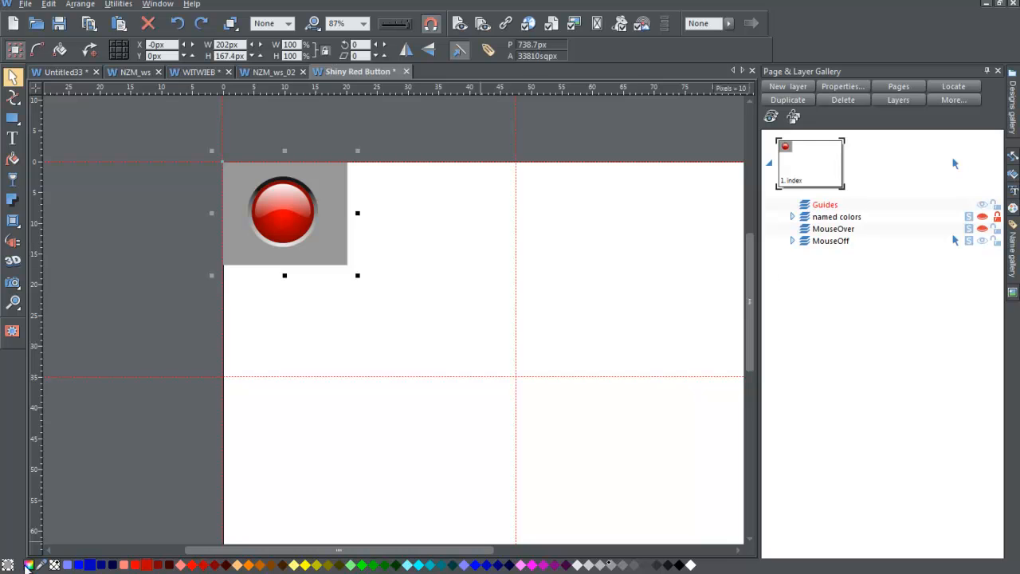
mouse_move(333, 255)
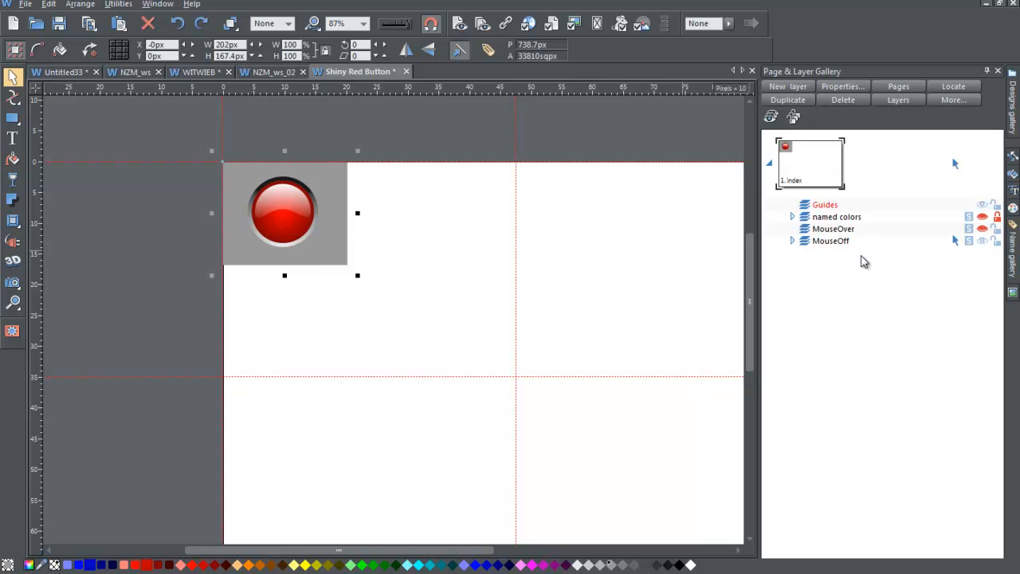
mouse_move(917, 213)
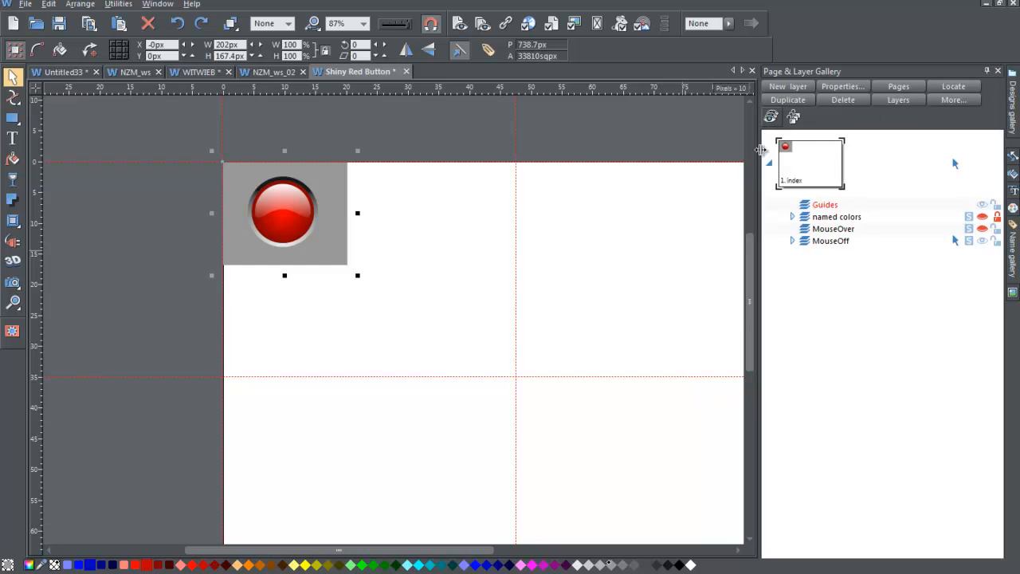
mouse_move(474, 195)
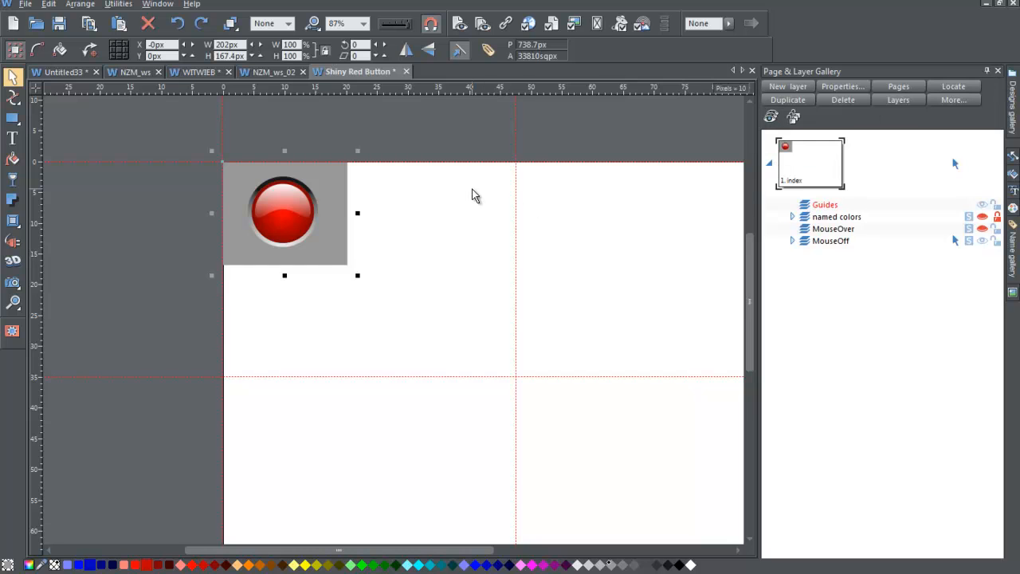
mouse_move(288, 232)
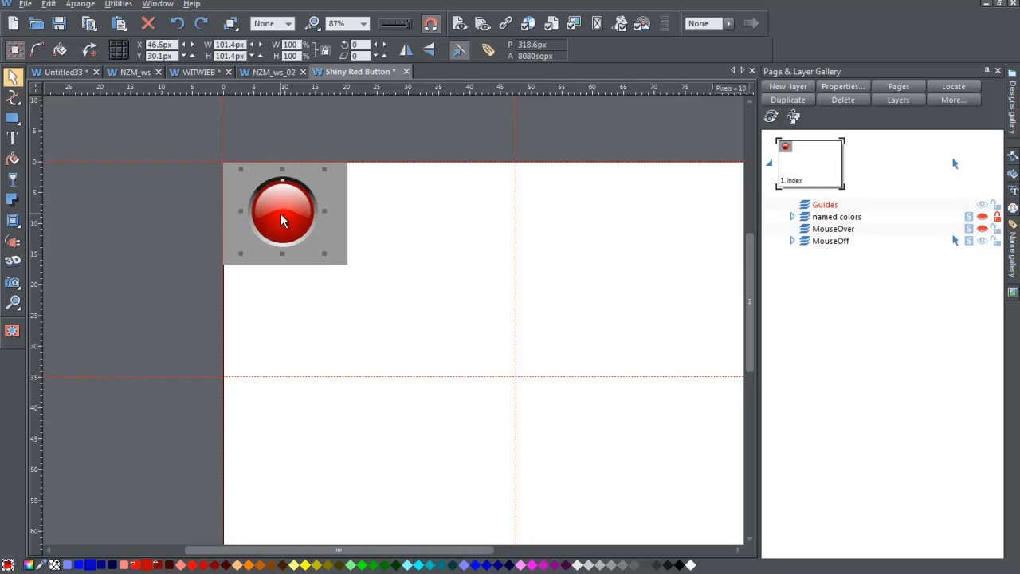
mouse_move(288, 229)
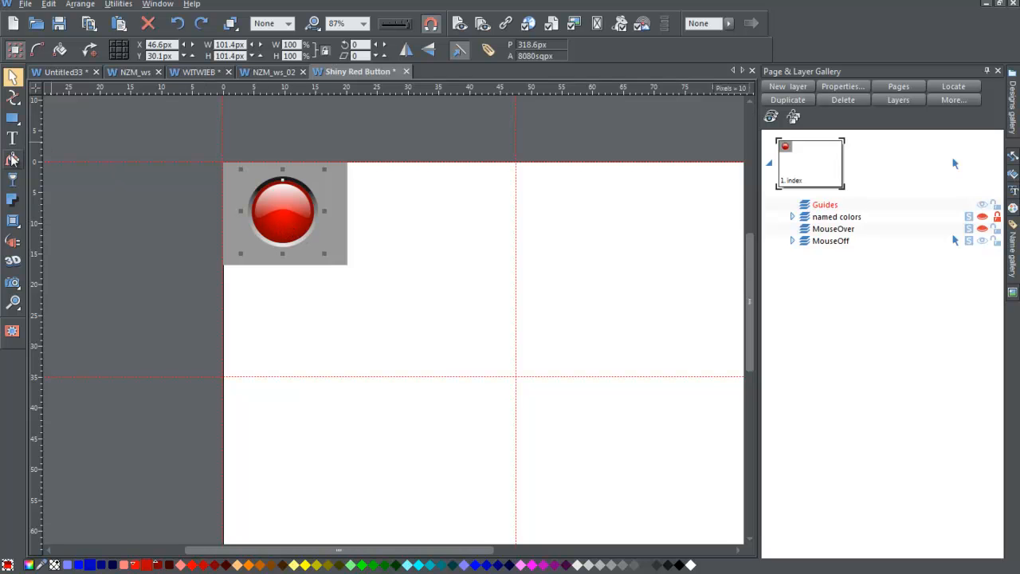
mouse_move(13, 160)
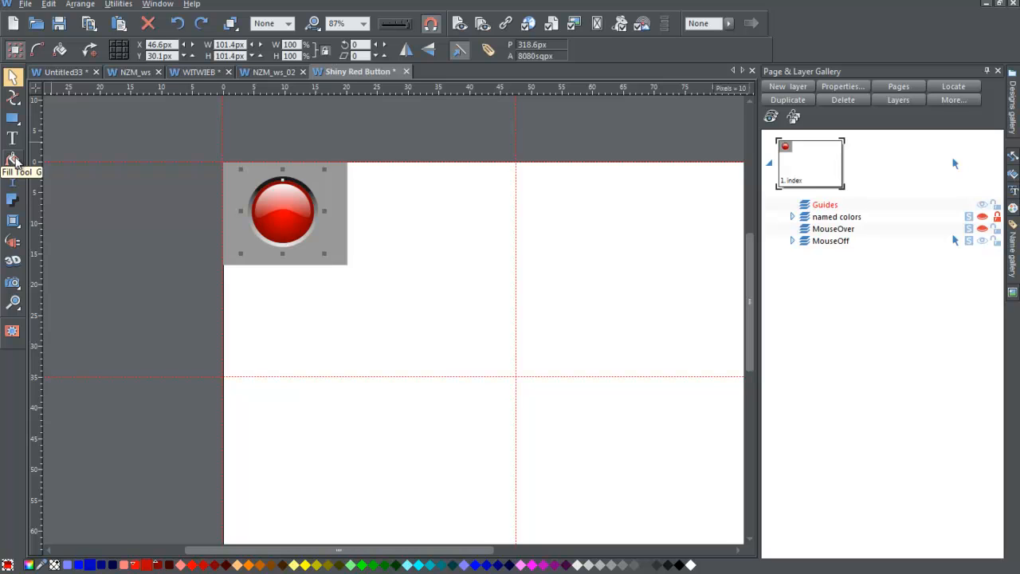
Switch the red button's highlight fill from elliptical to a circular gradient in dark maroon red.
click(12, 159)
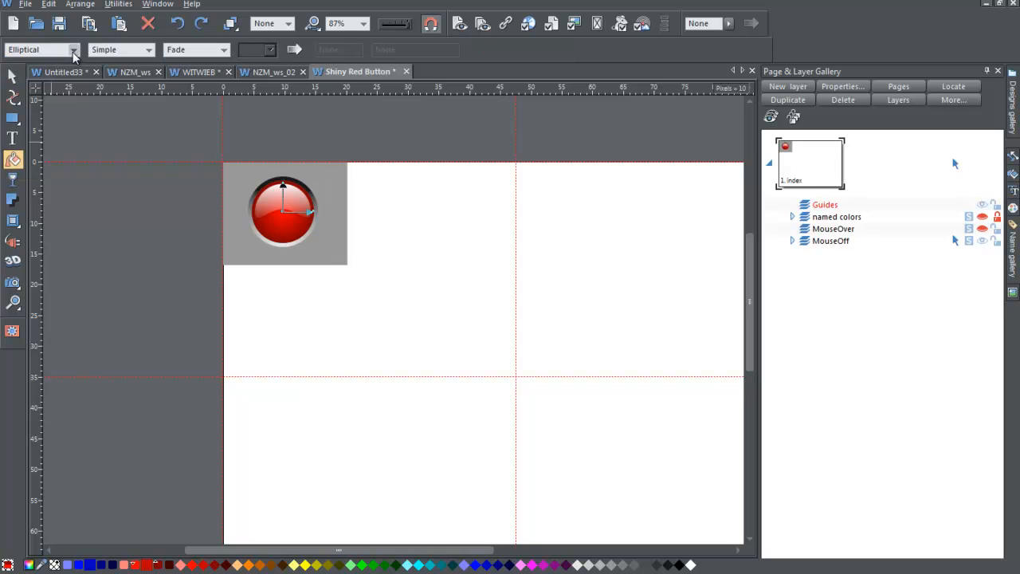
mouse_move(75, 57)
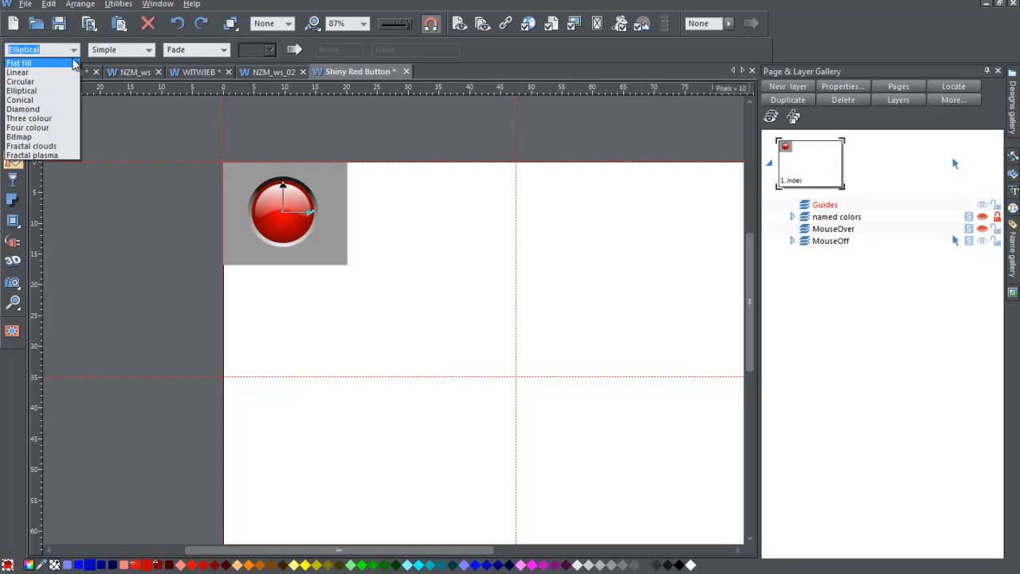
click(24, 81)
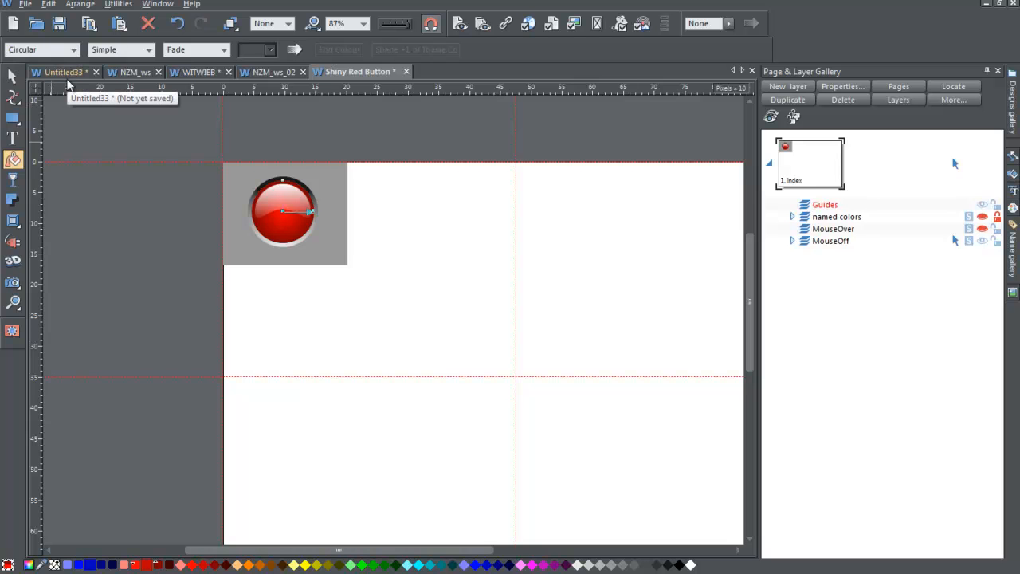
mouse_move(110, 194)
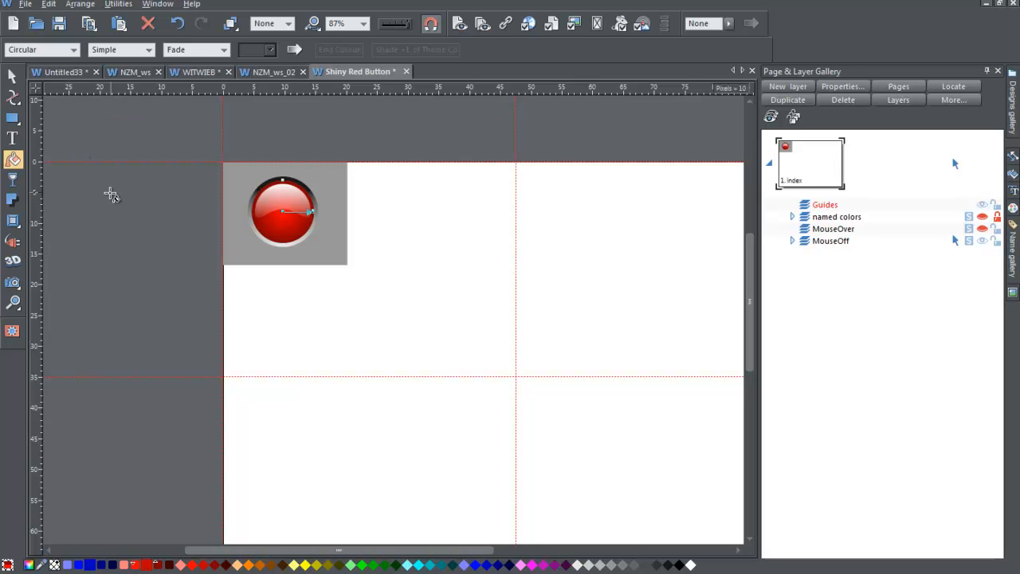
mouse_move(366, 240)
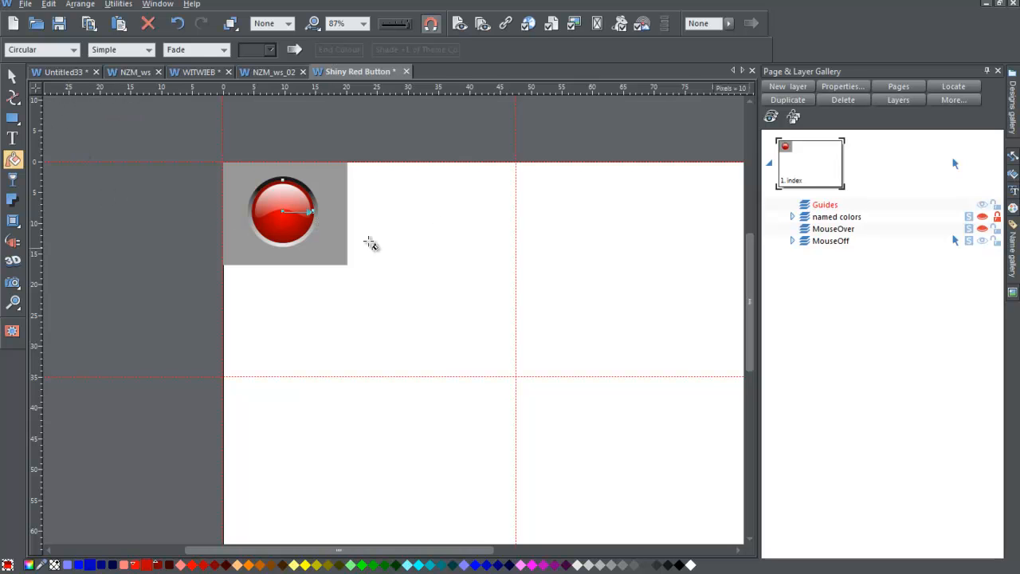
mouse_move(348, 215)
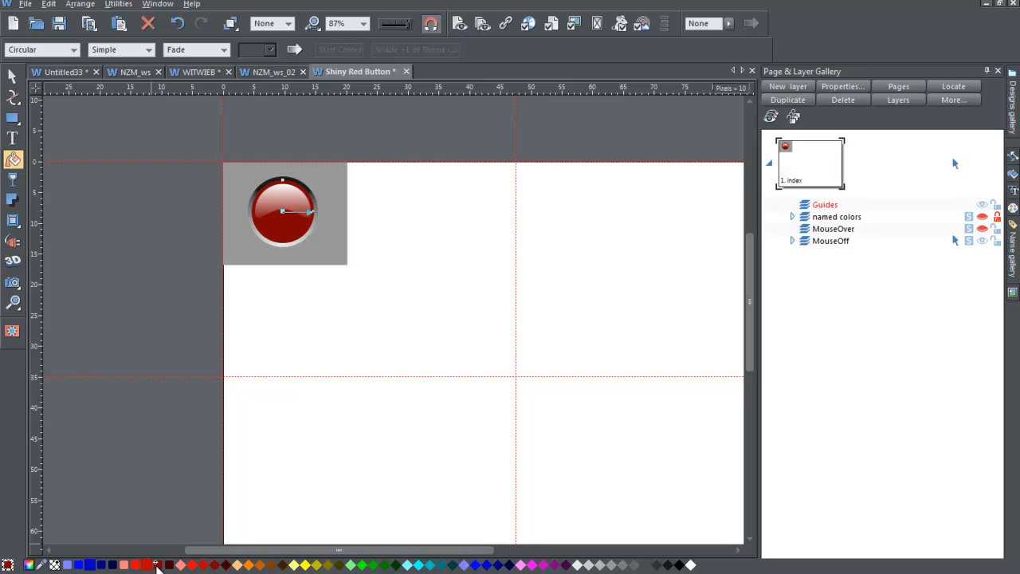
mouse_move(129, 568)
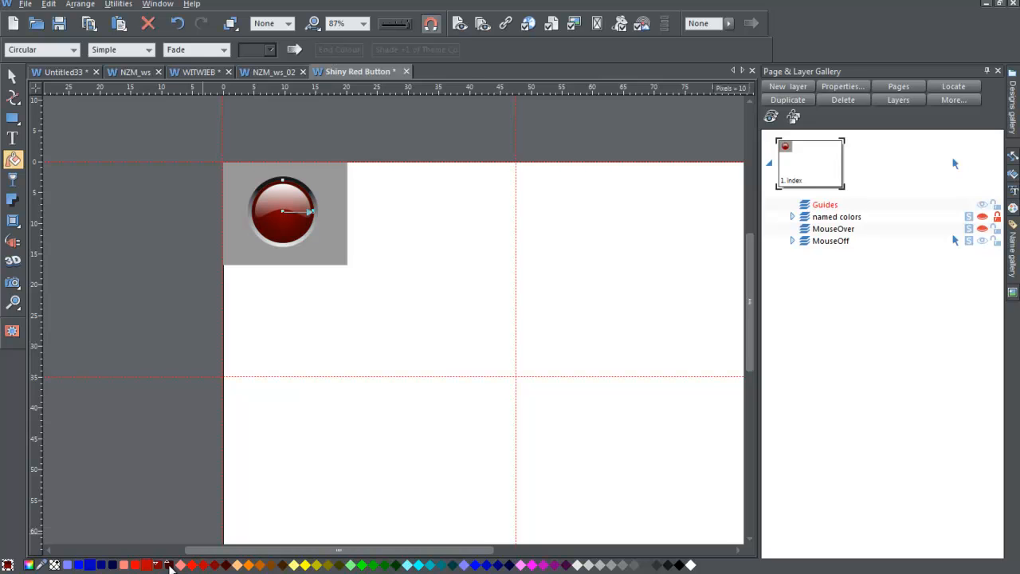
mouse_move(174, 397)
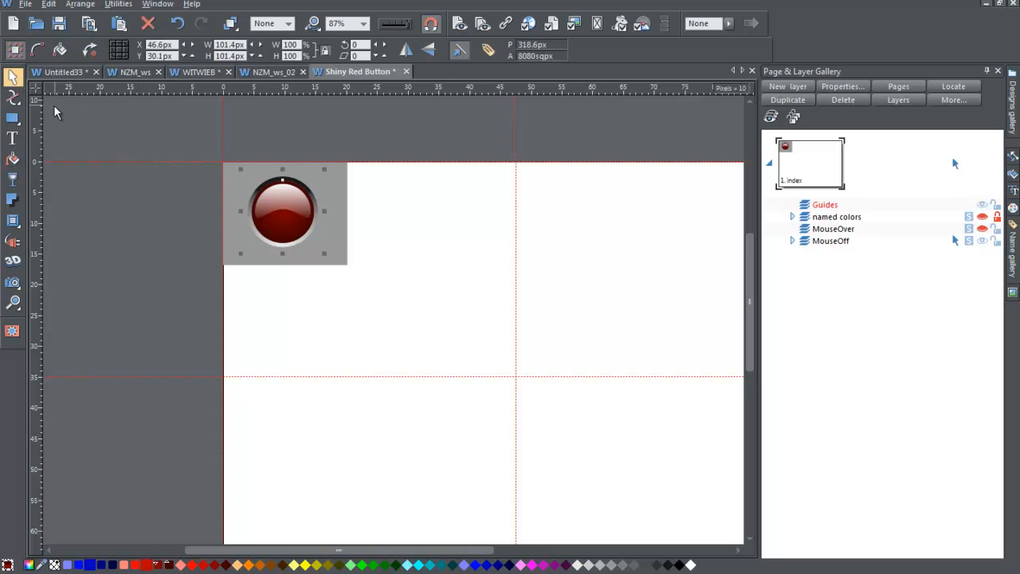
mouse_move(482, 293)
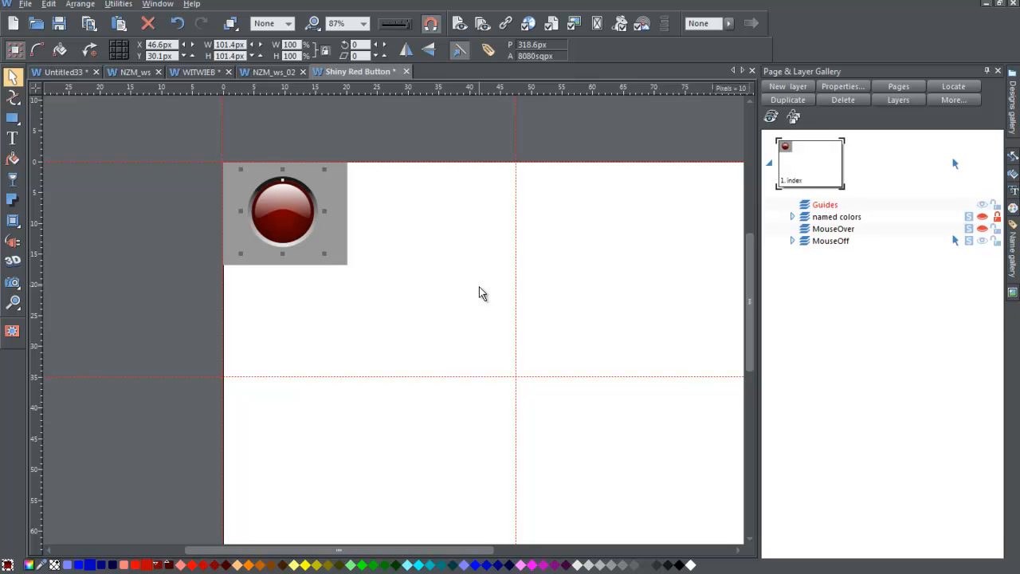
mouse_move(336, 191)
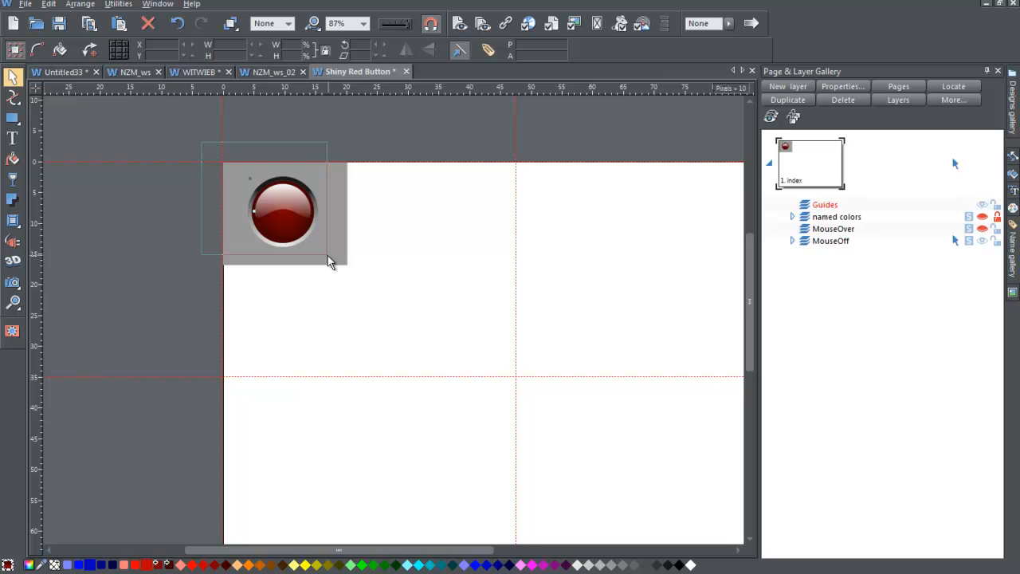
Select the whole shiny button group and scale it to a 20px icon.
click(283, 211)
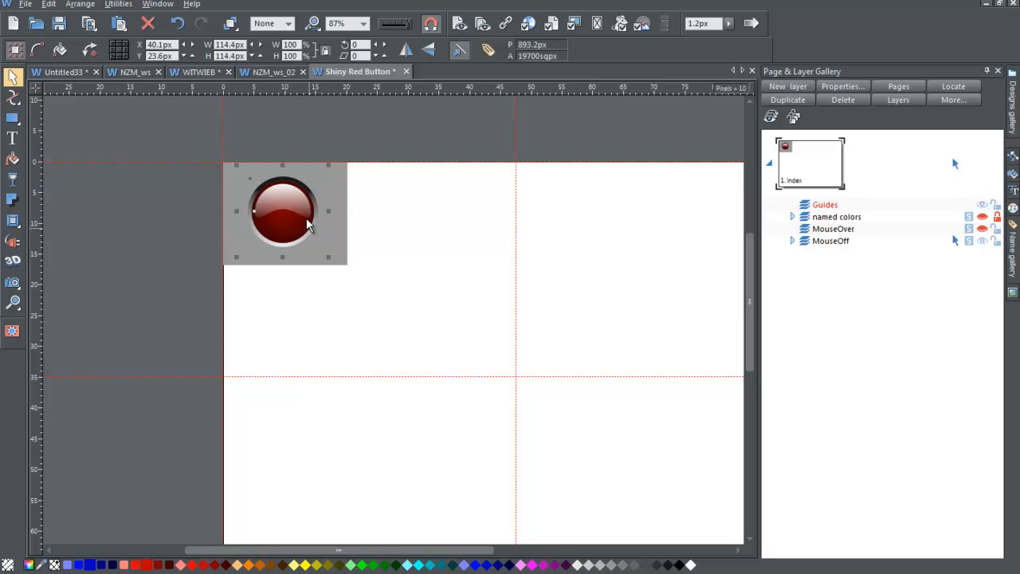
mouse_move(318, 209)
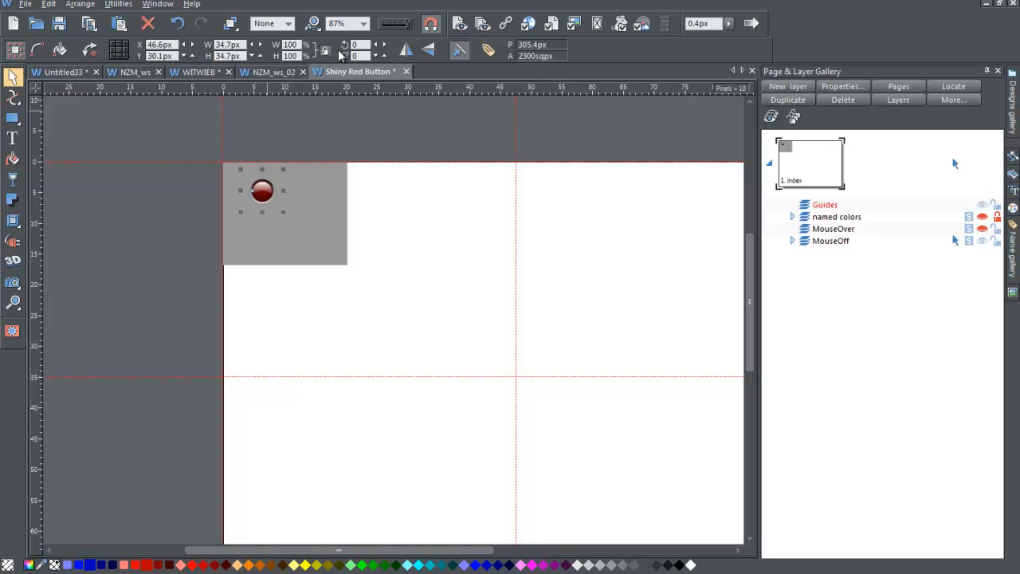
mouse_move(327, 51)
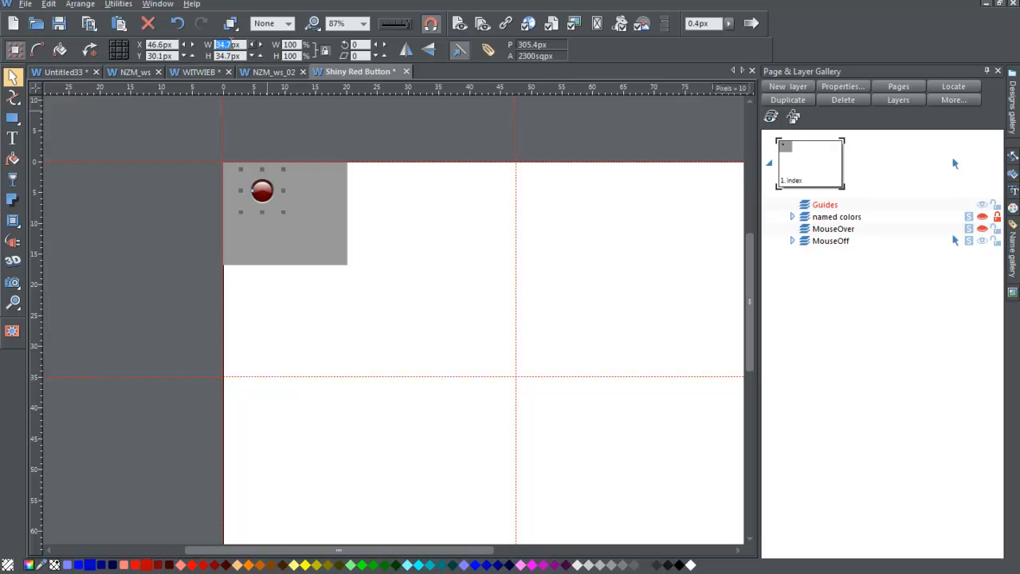
mouse_move(426, 50)
text(20)
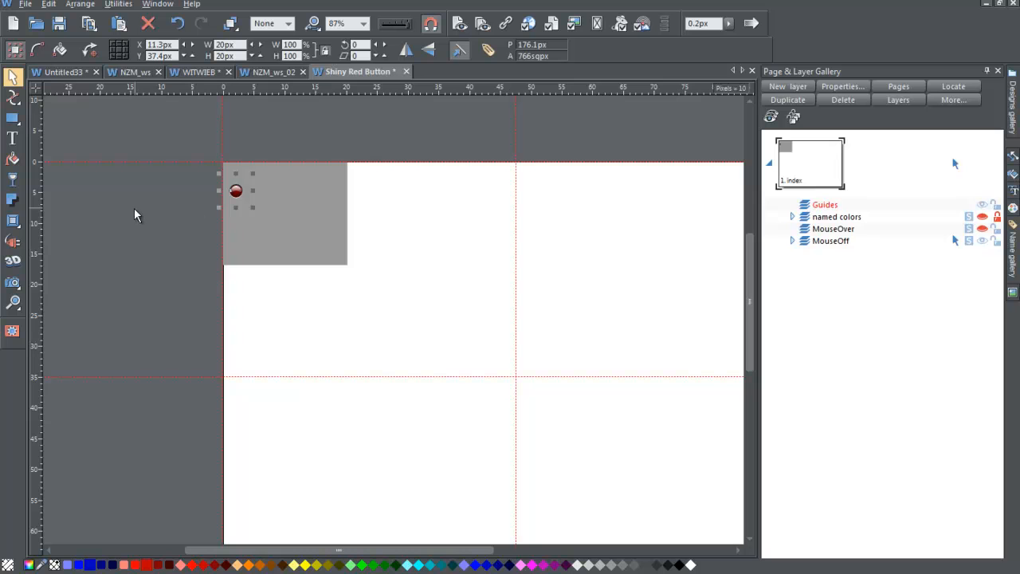
click(13, 138)
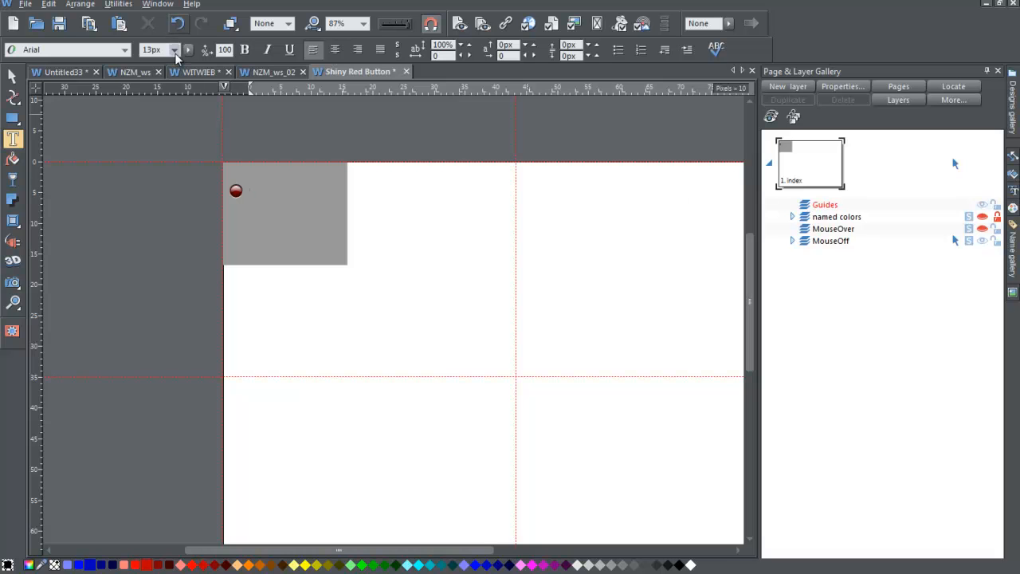
Type 'HOME' beside the red ball in 20px Impact.
click(176, 49)
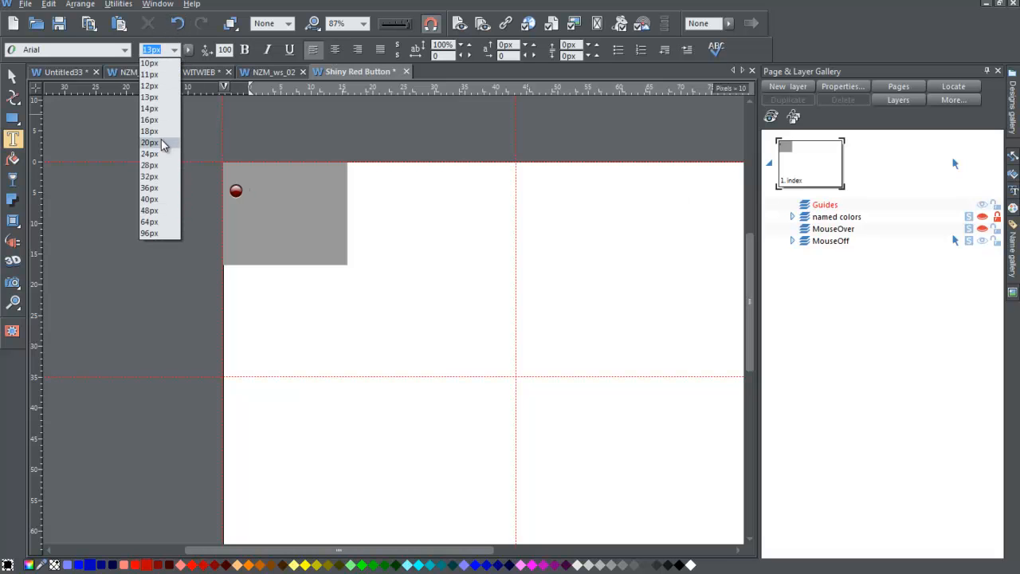
click(149, 144)
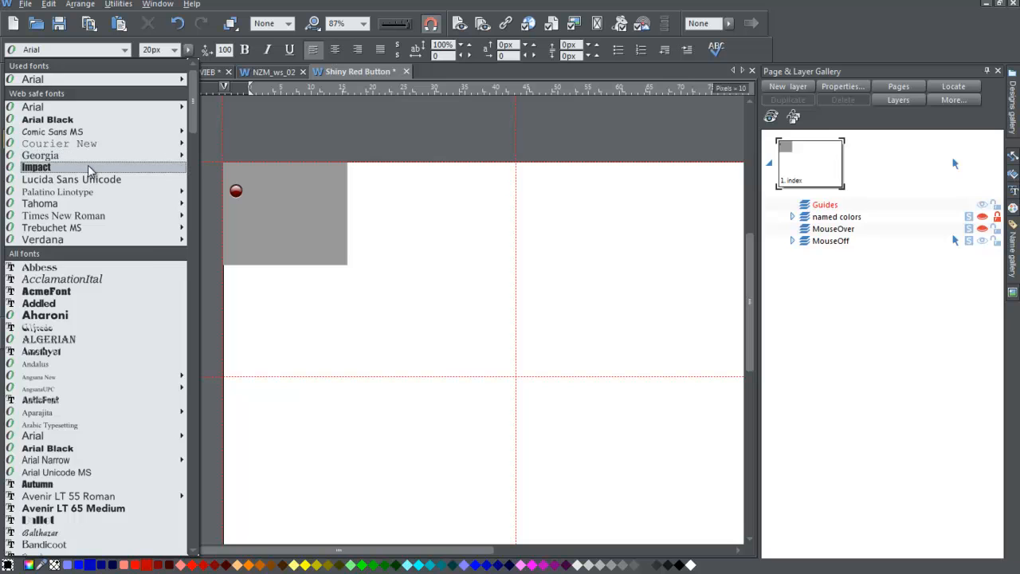
click(35, 166)
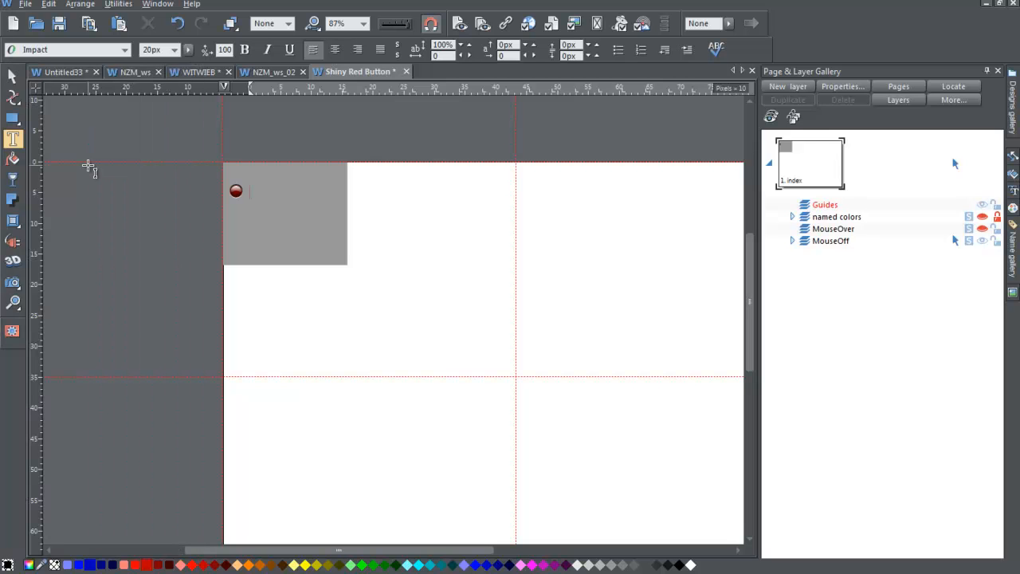
mouse_move(88, 165)
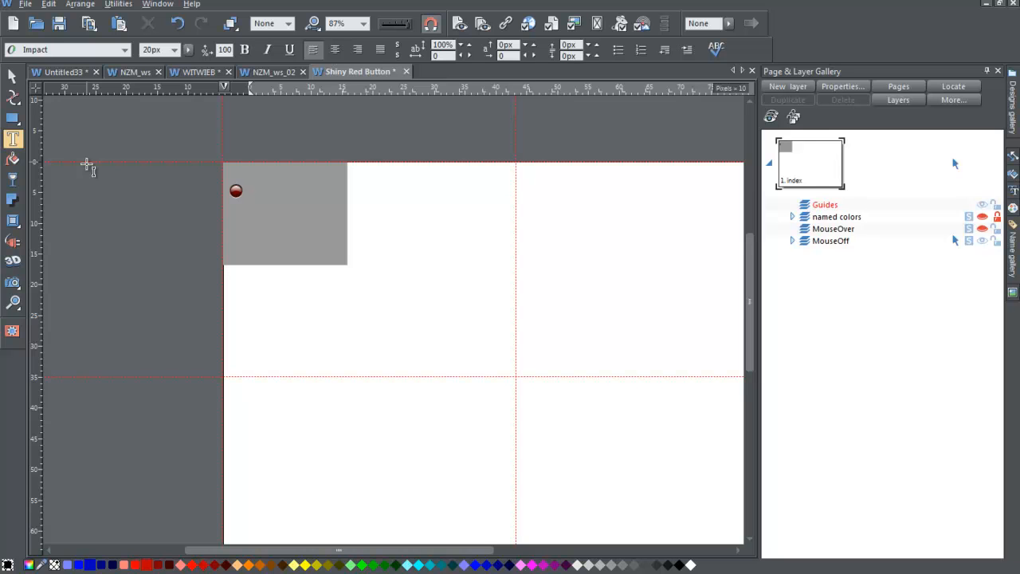
text(H)
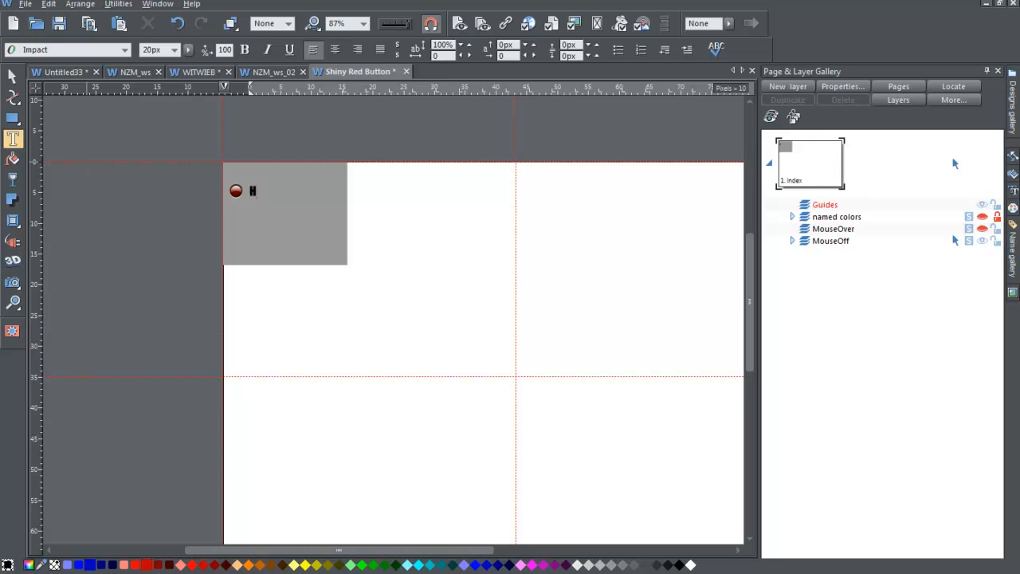
text(OME)
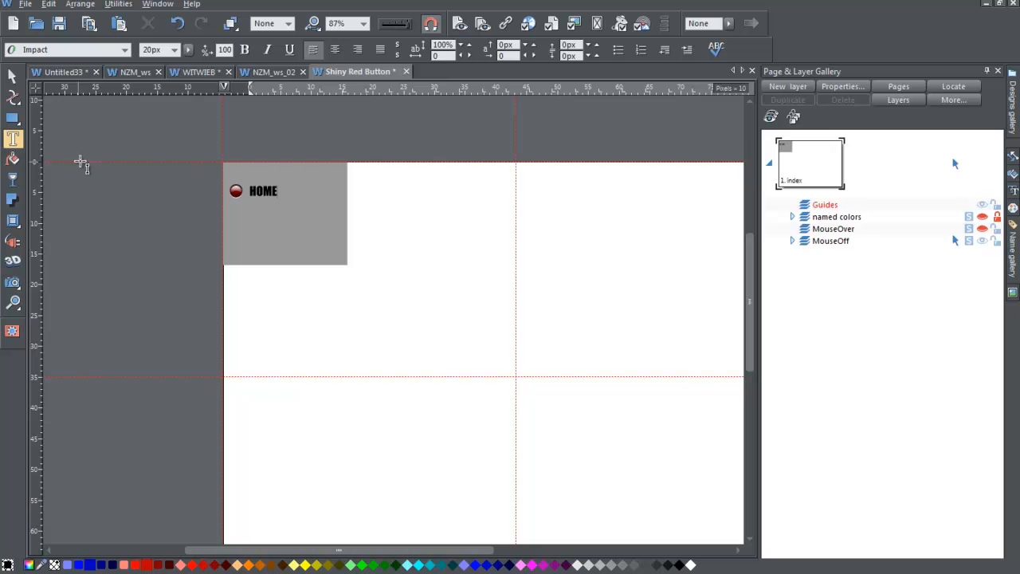
mouse_move(313, 49)
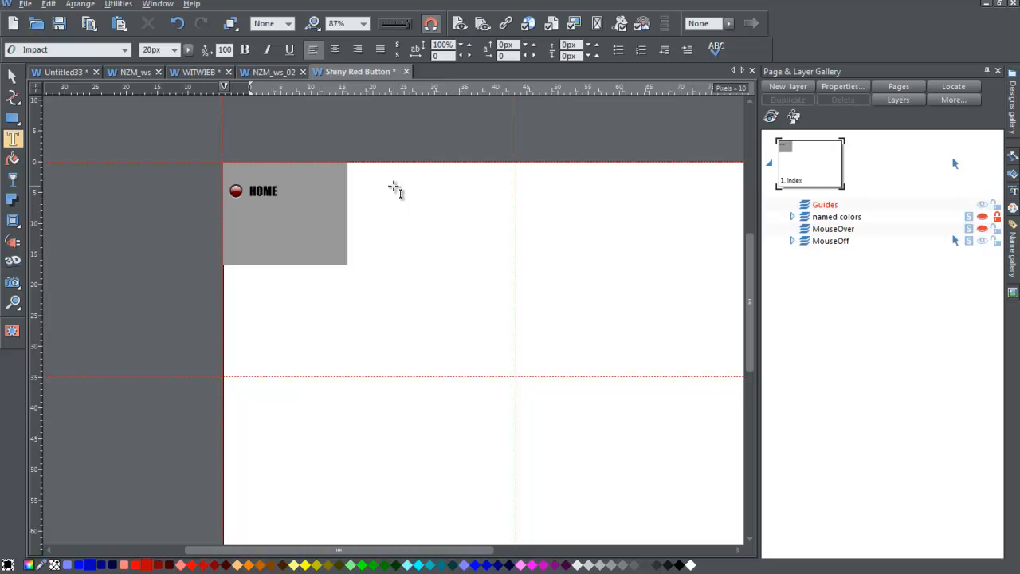
mouse_move(185, 124)
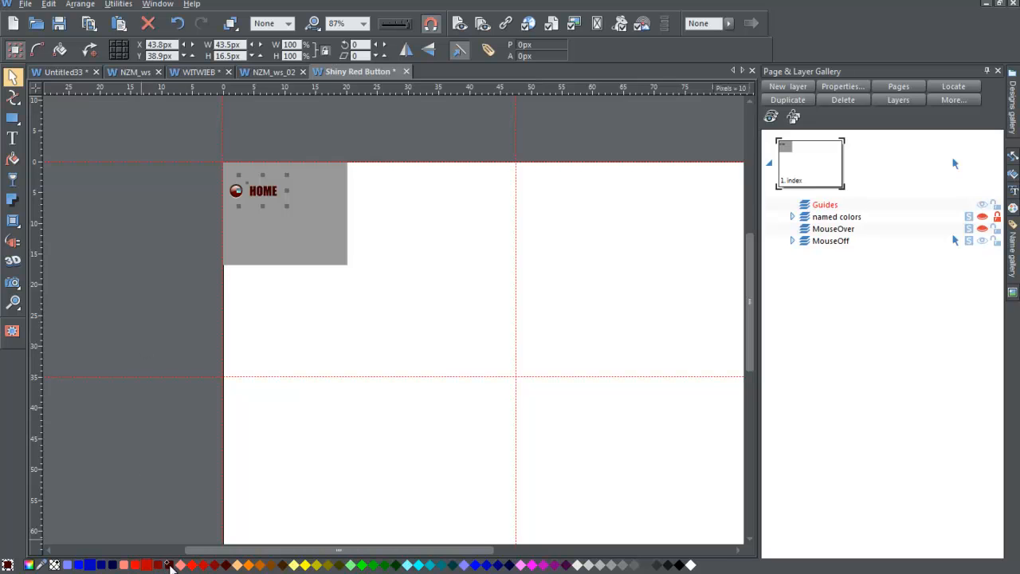
mouse_move(312, 244)
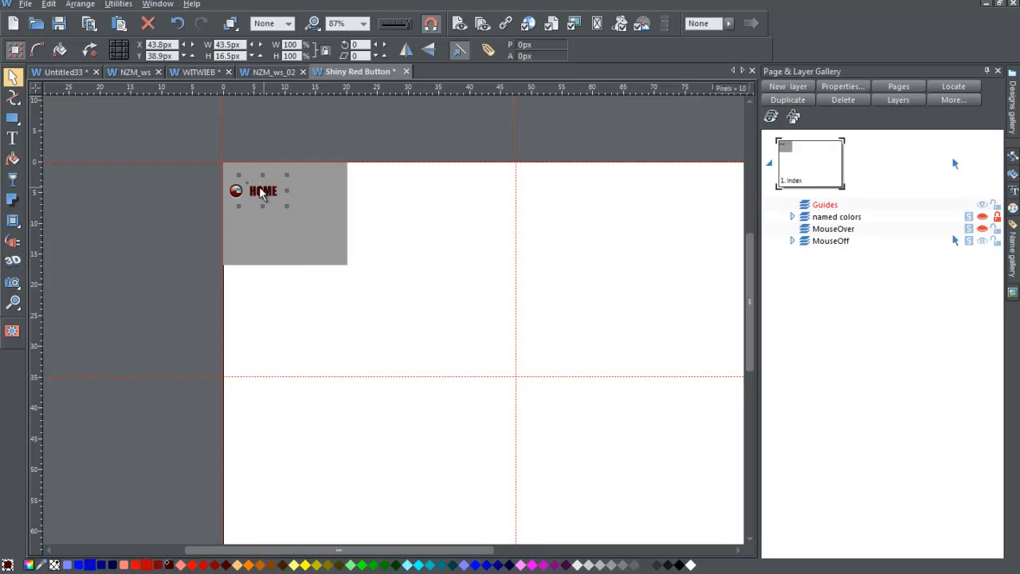
mouse_move(336, 223)
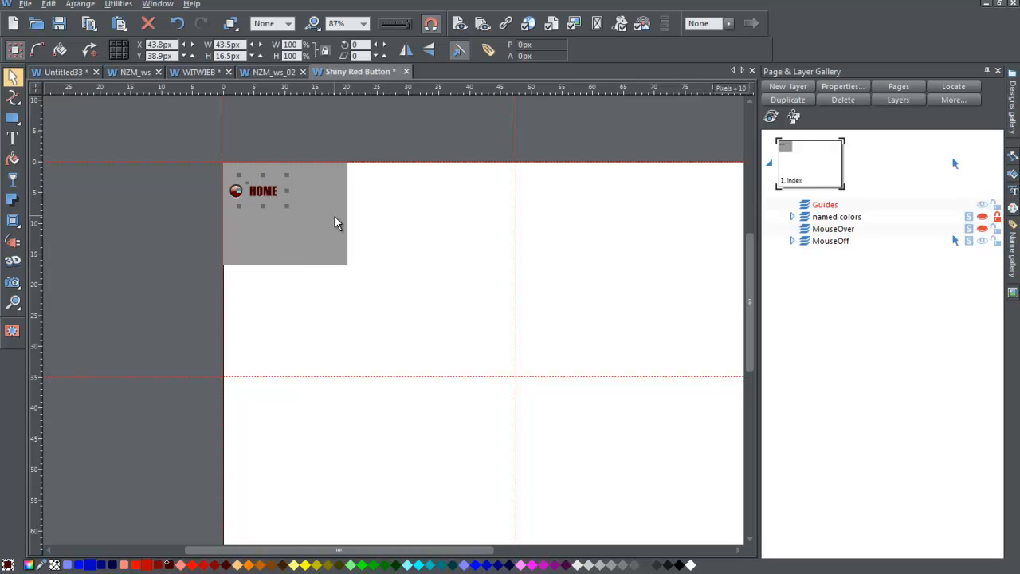
mouse_move(93, 163)
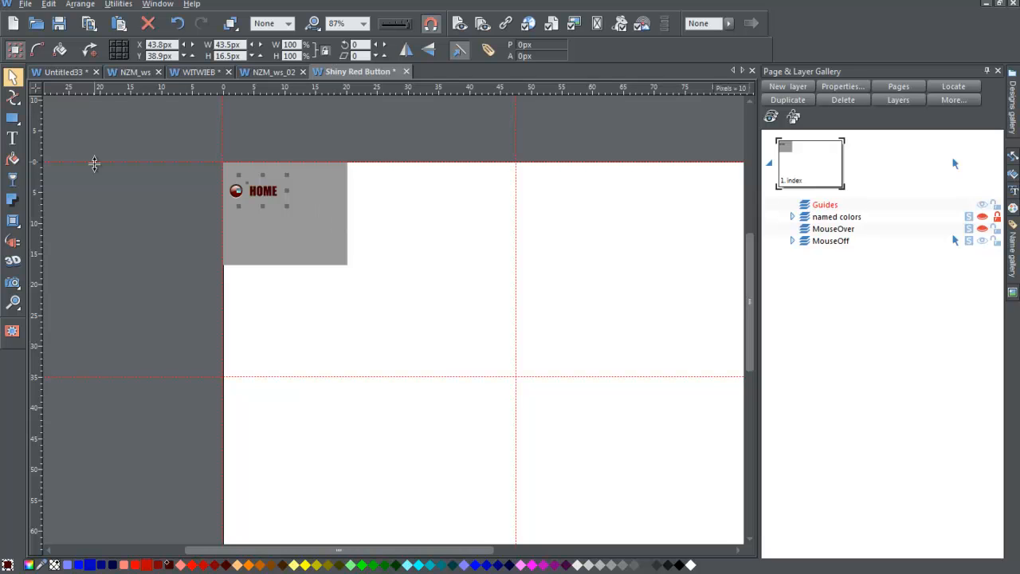
mouse_move(191, 158)
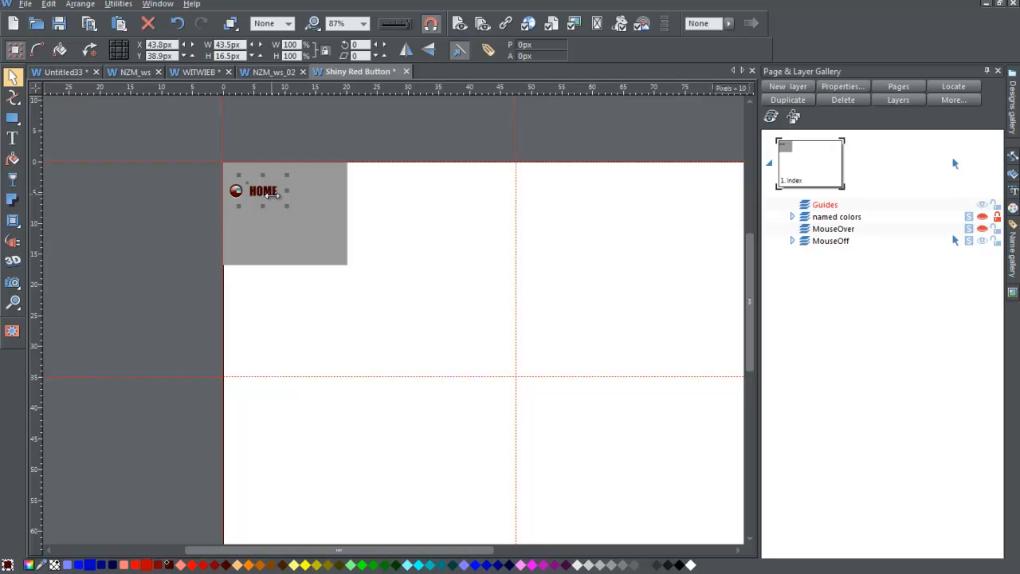
mouse_move(183, 162)
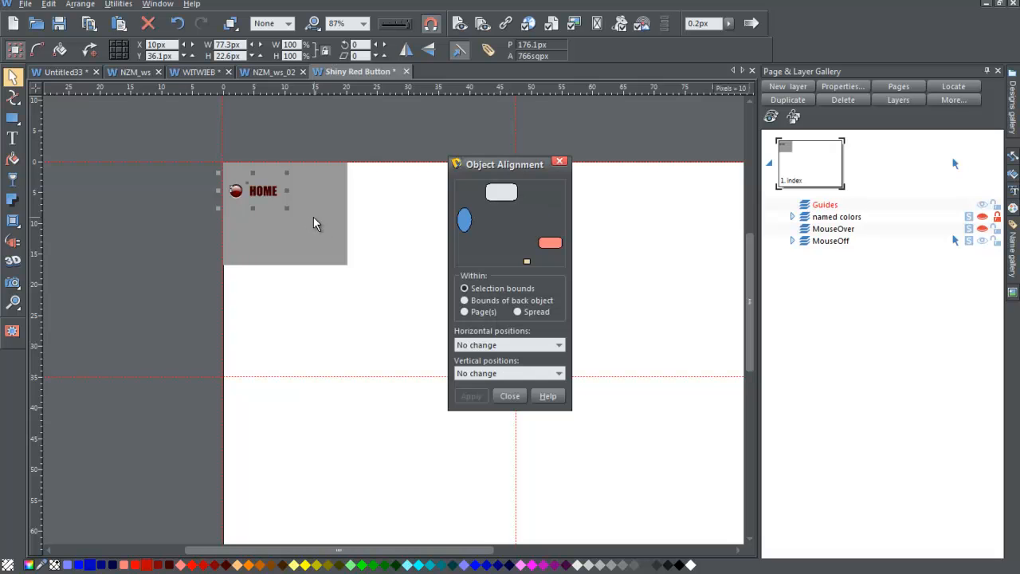
mouse_move(509, 233)
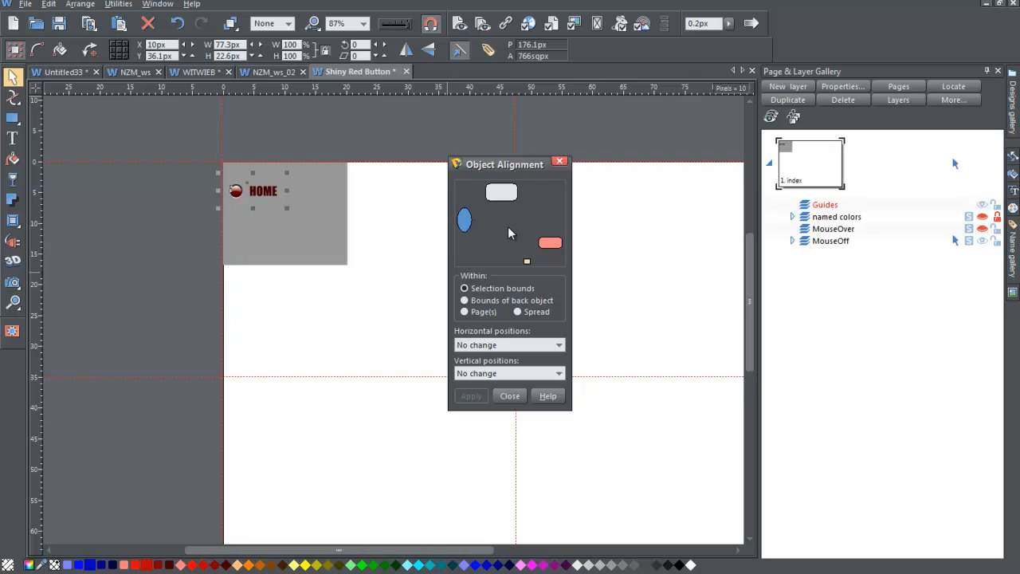
mouse_move(157, 242)
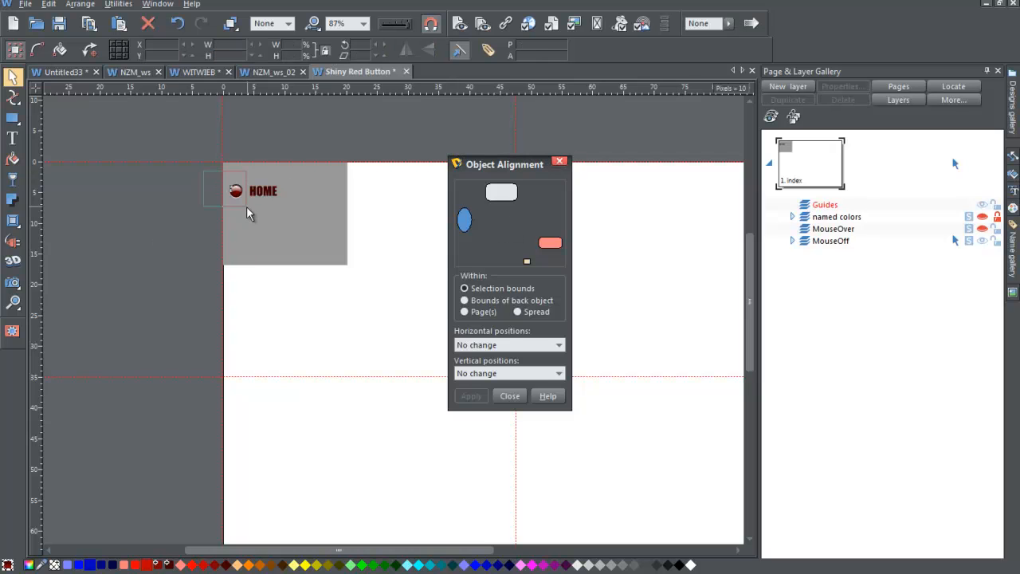
Align the ball and HOME label vertically centred, leaving horizontal positions unchanged.
click(249, 207)
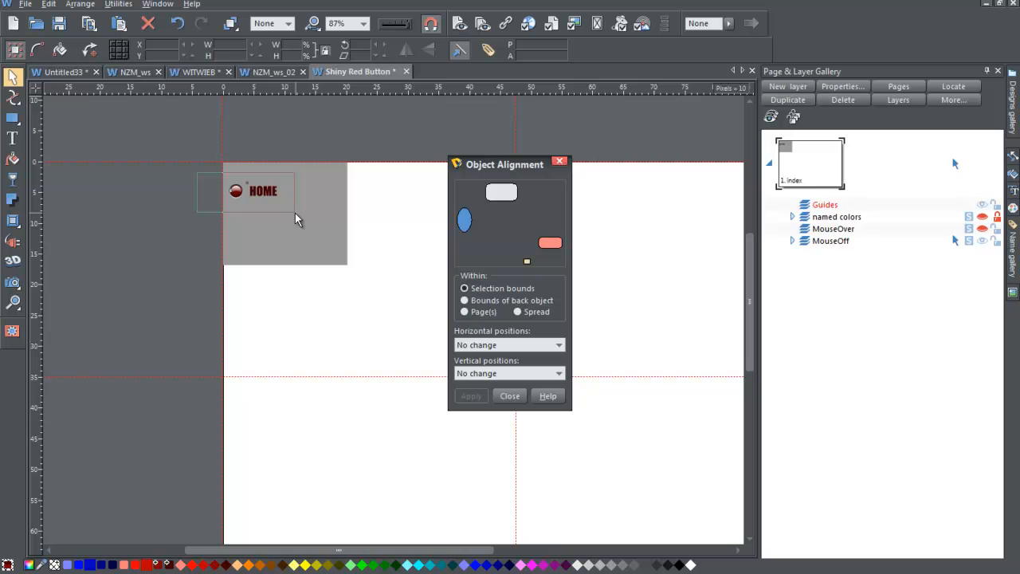
click(236, 193)
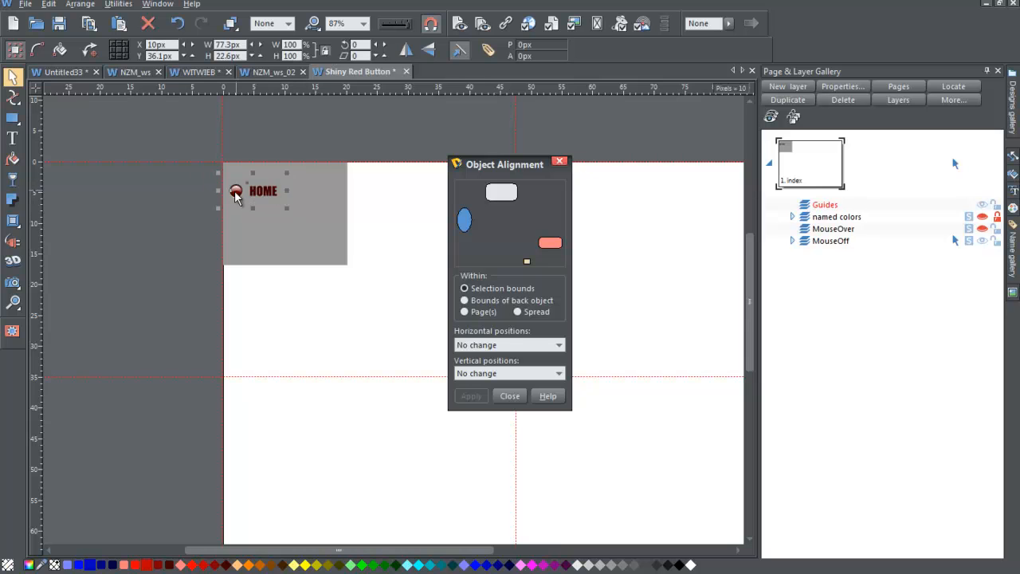
mouse_move(406, 229)
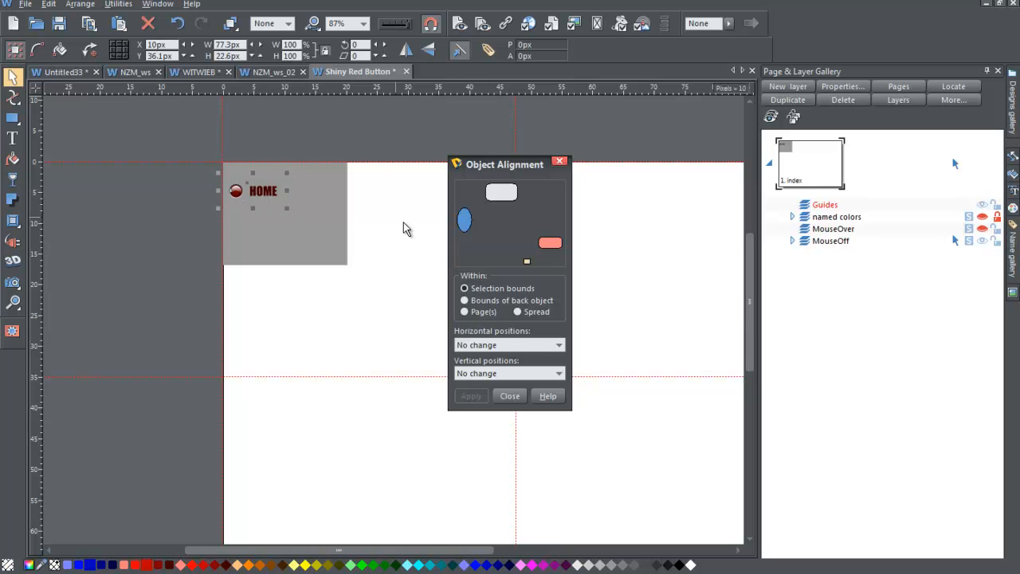
click(509, 224)
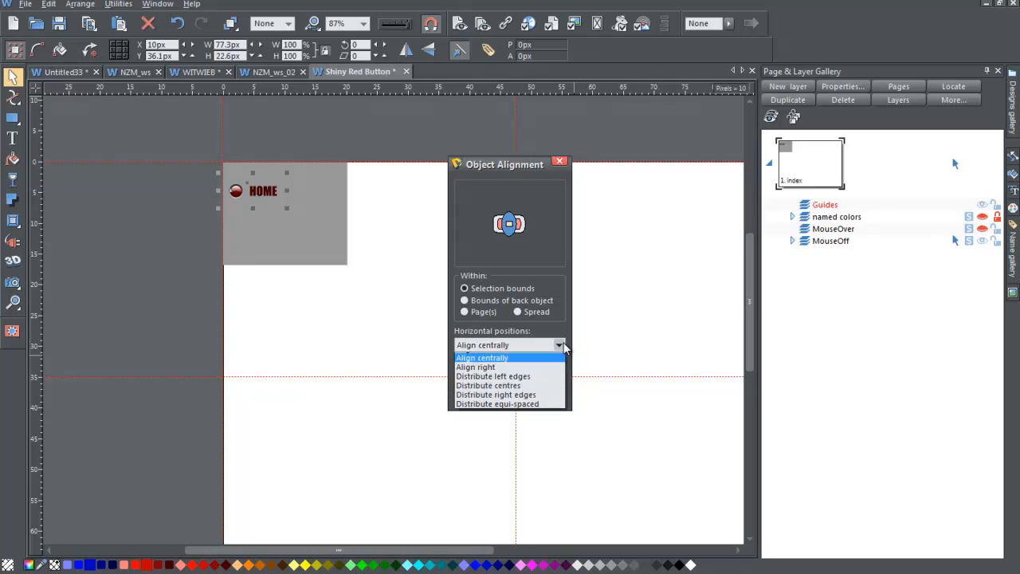
click(558, 345)
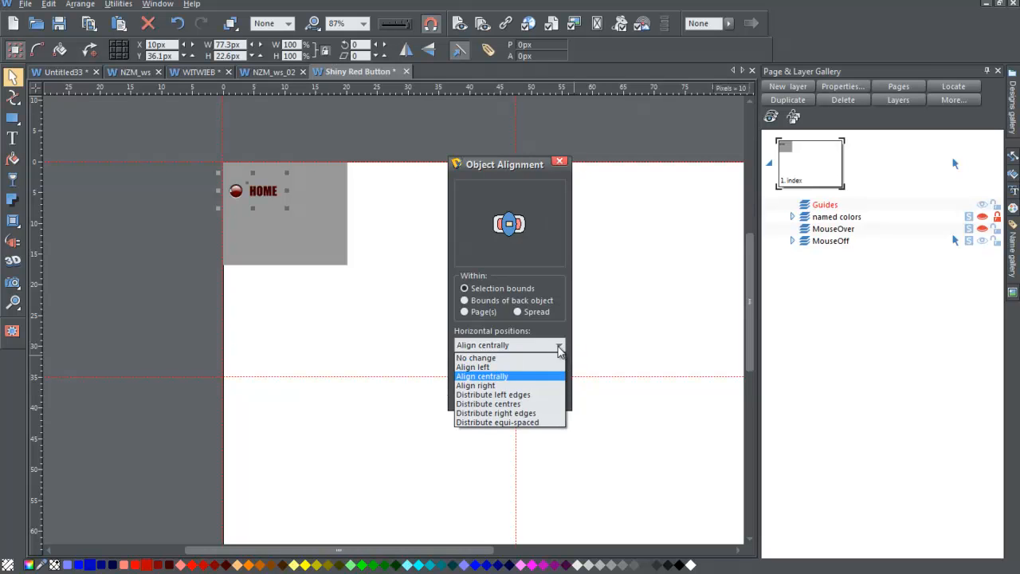
mouse_move(555, 351)
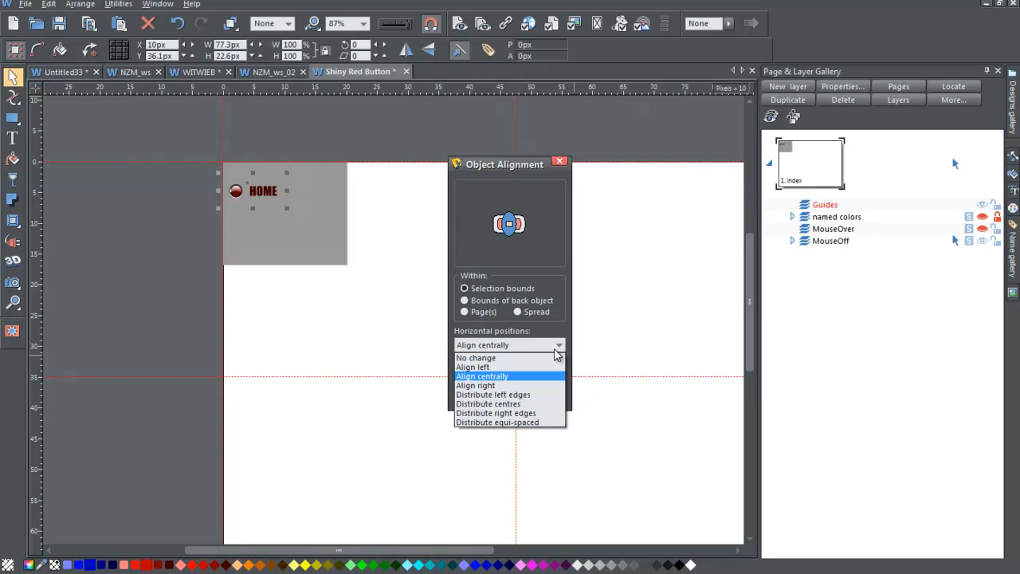
click(474, 357)
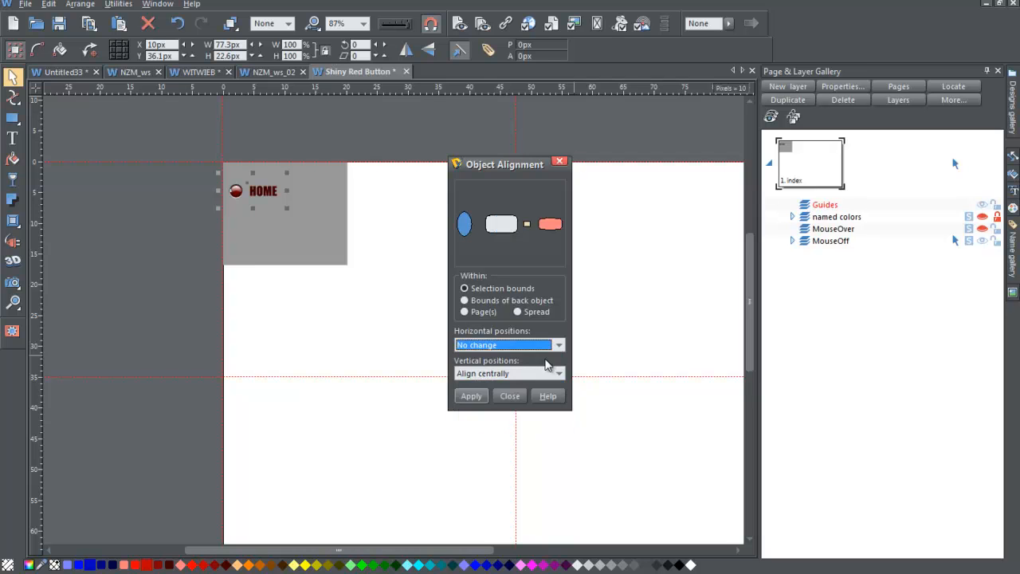
mouse_move(490, 375)
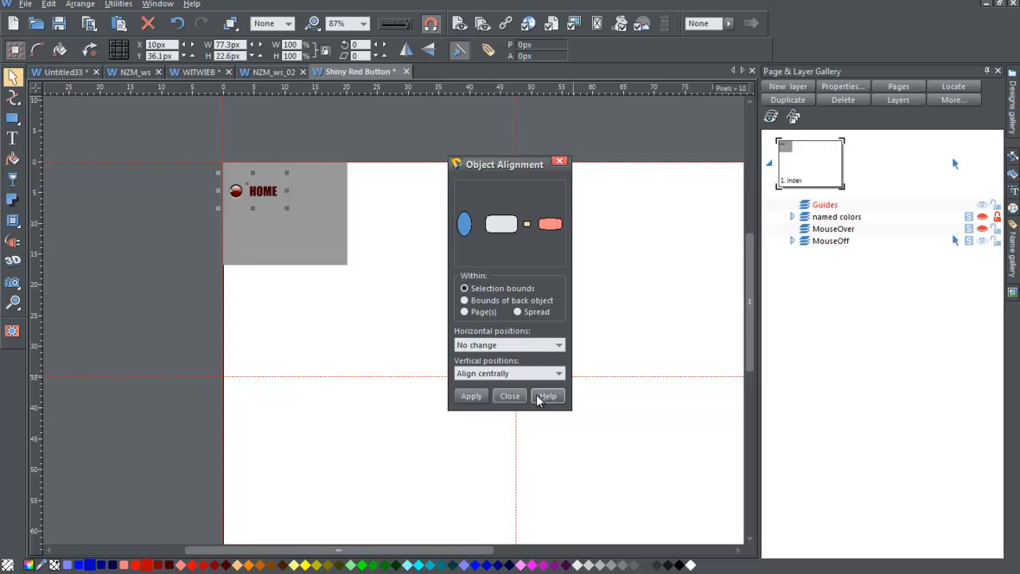
click(509, 395)
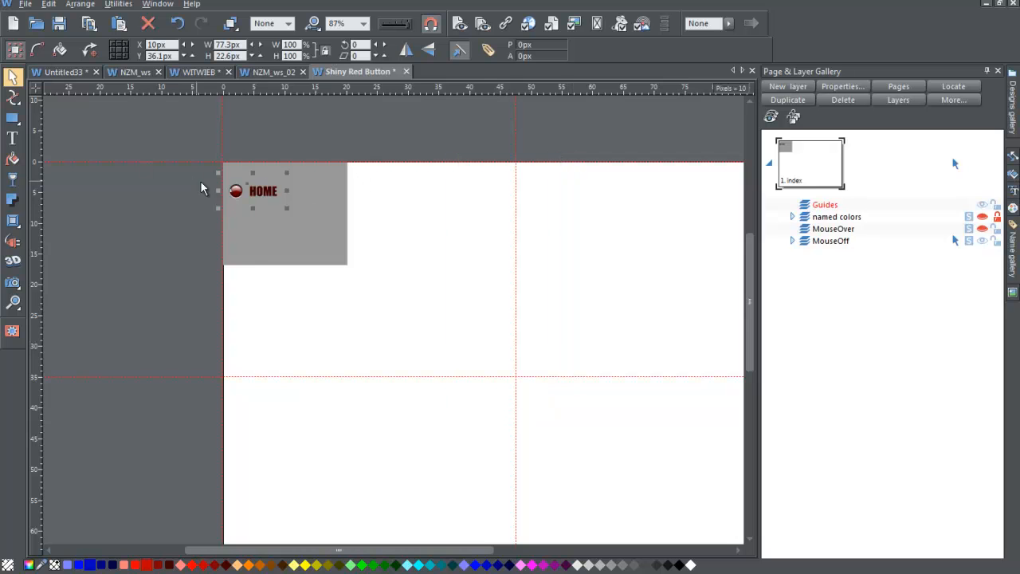
mouse_move(222, 197)
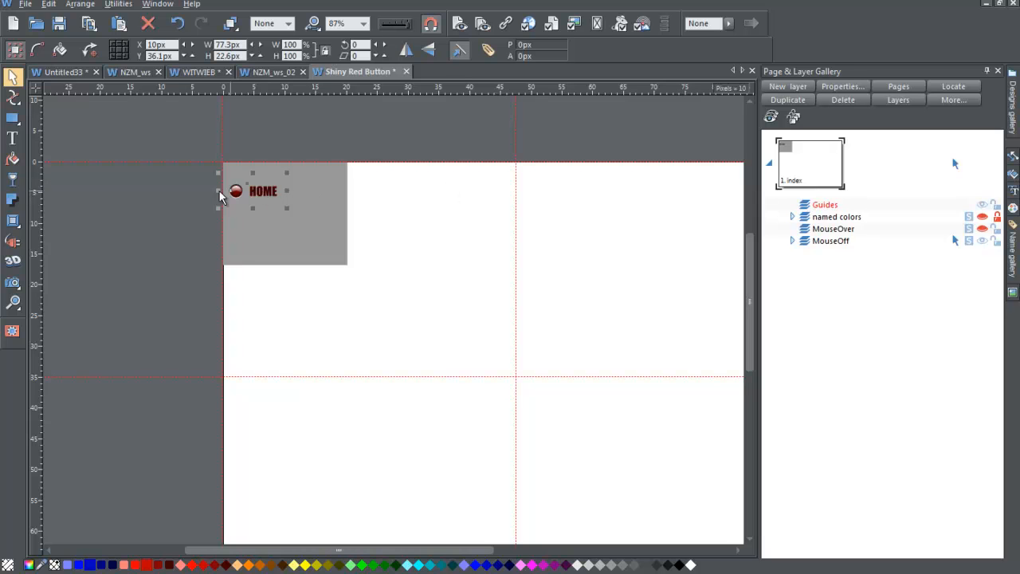
mouse_move(124, 199)
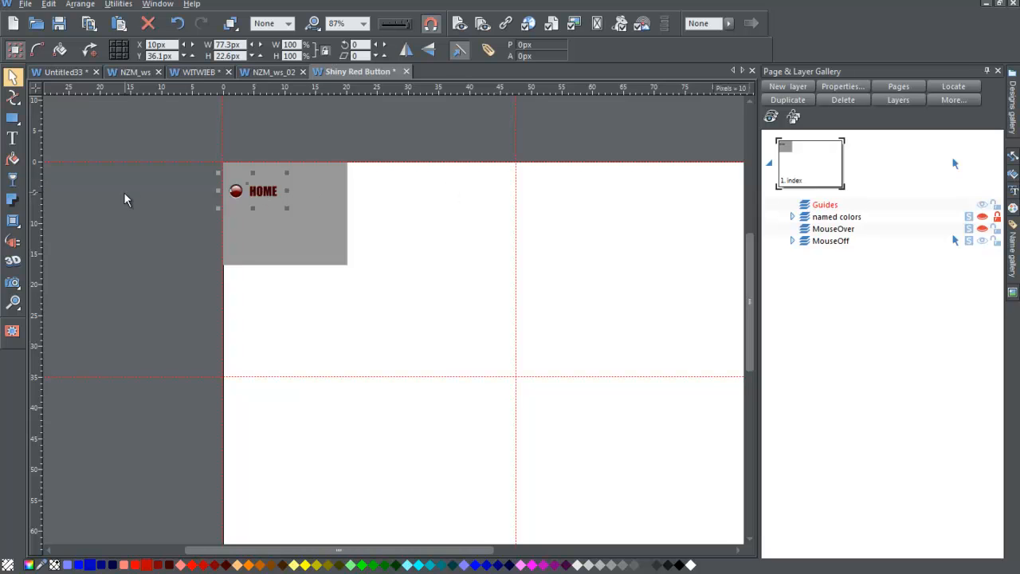
mouse_move(210, 177)
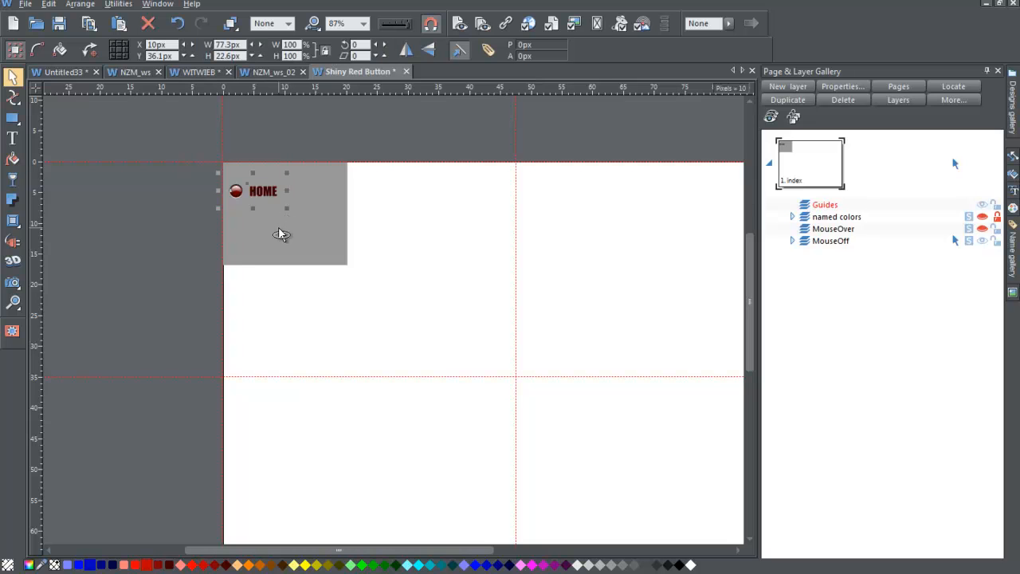
mouse_move(331, 261)
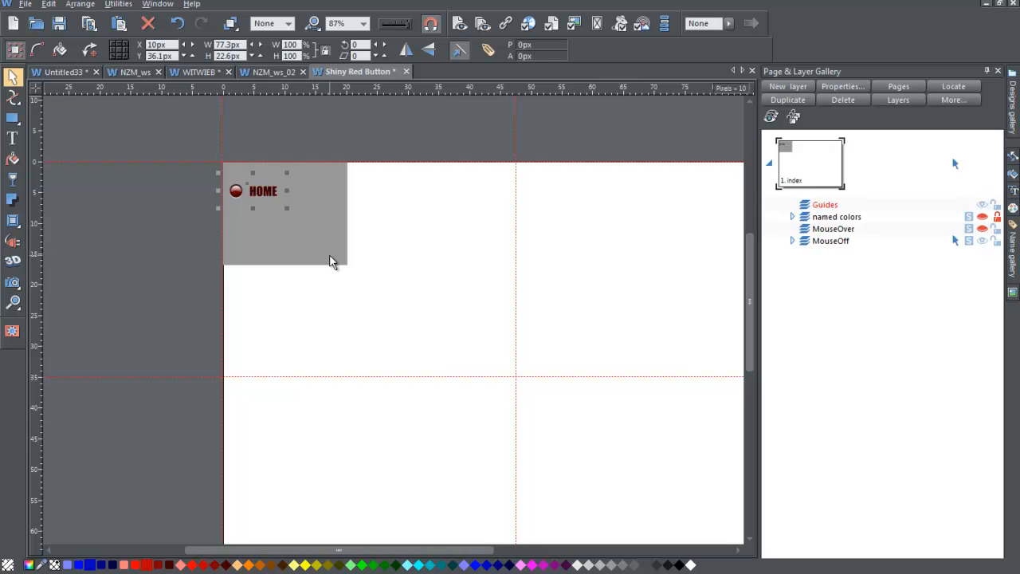
mouse_move(322, 248)
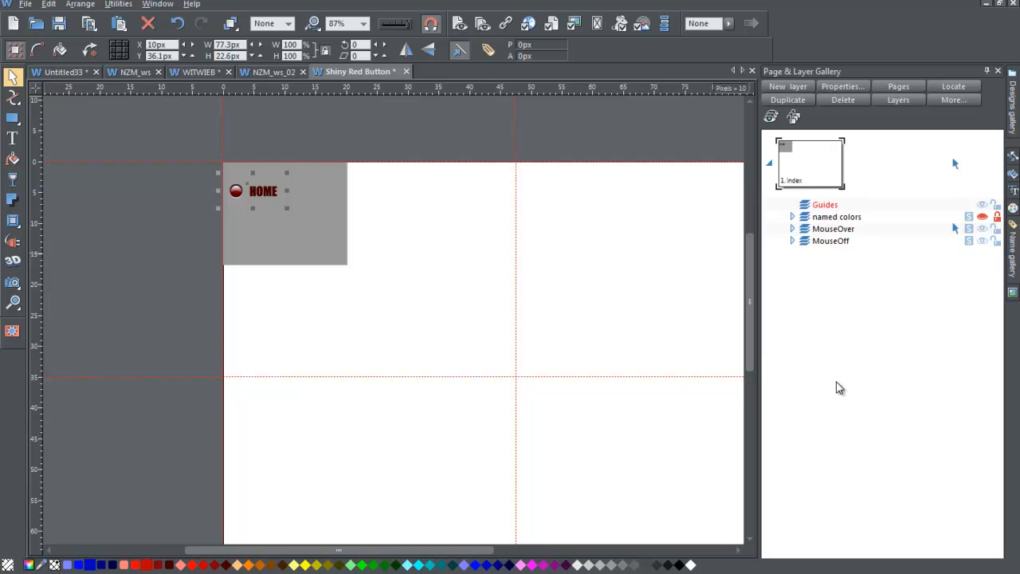
Expand the MouseOff and MouseOver groups and select the button's dark inner circle shape.
click(792, 241)
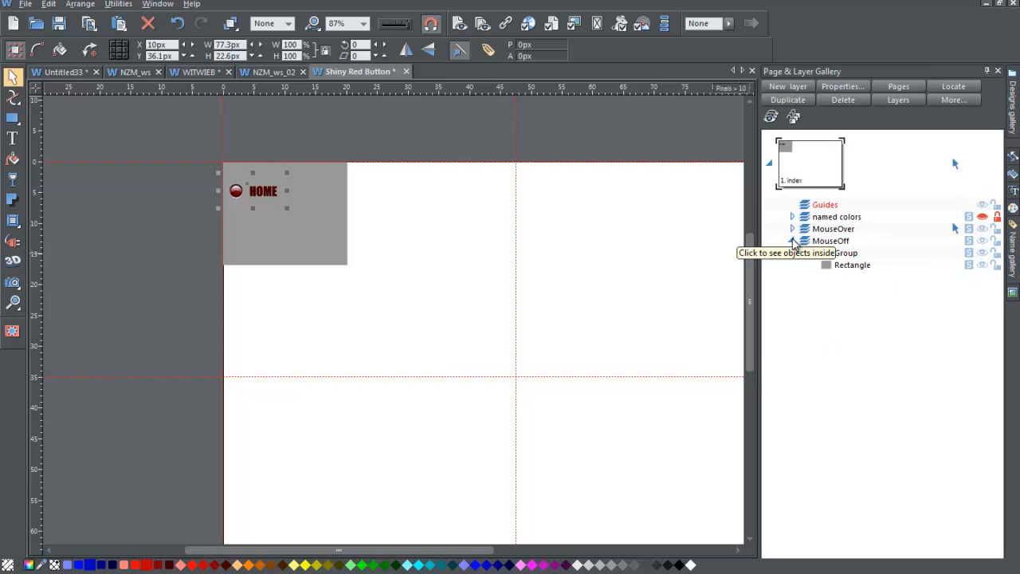
click(788, 240)
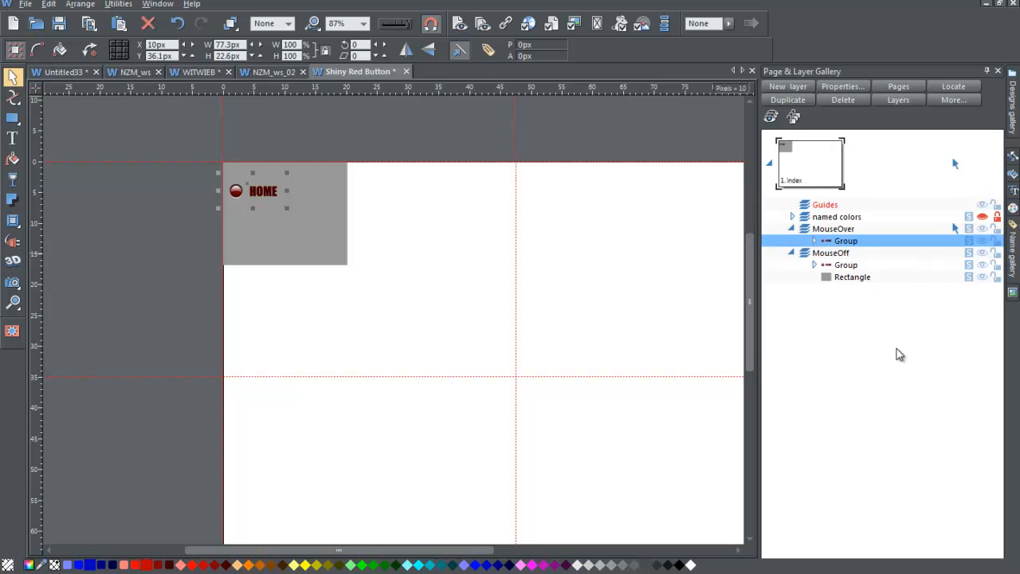
click(846, 265)
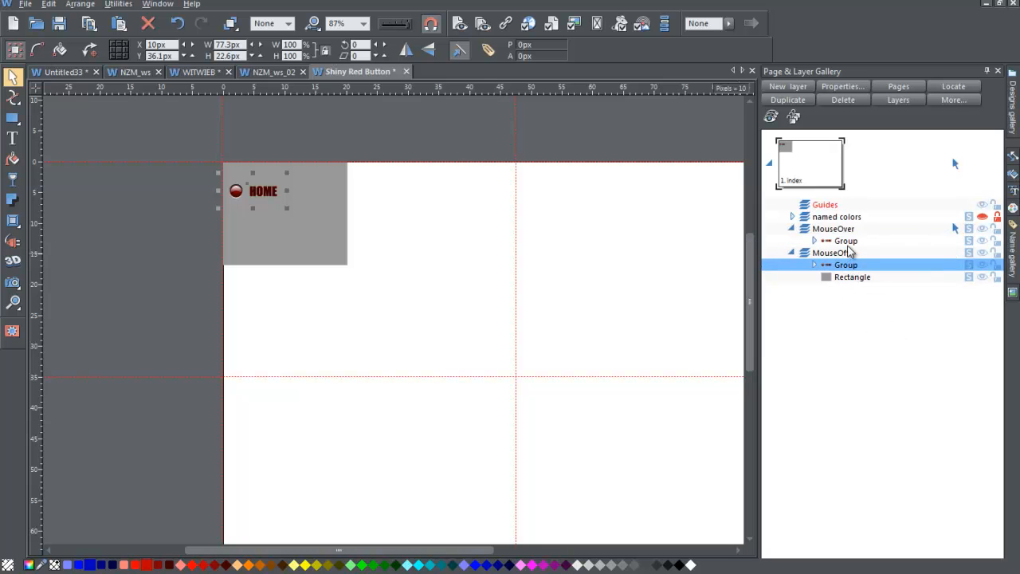
click(845, 241)
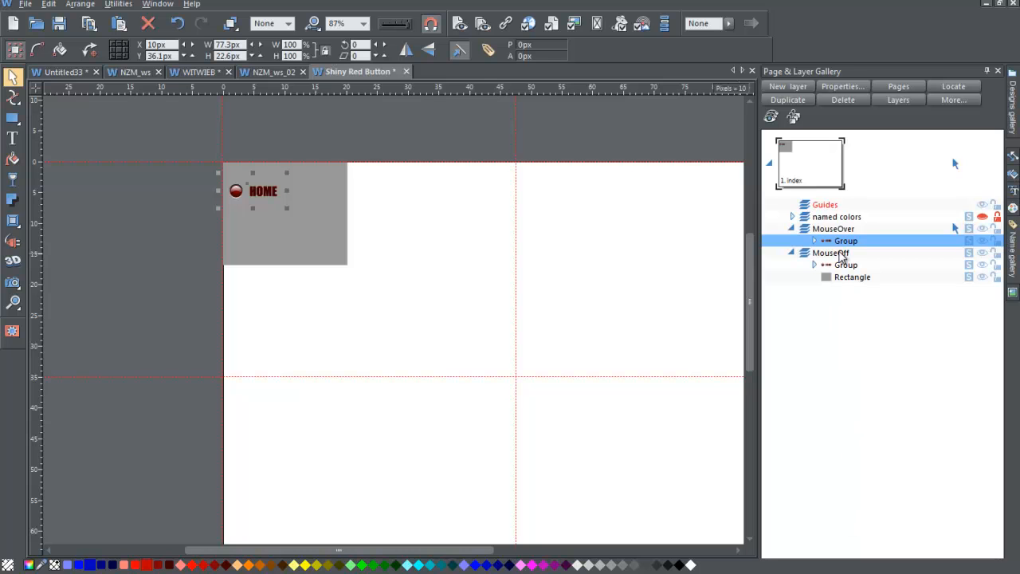
click(813, 240)
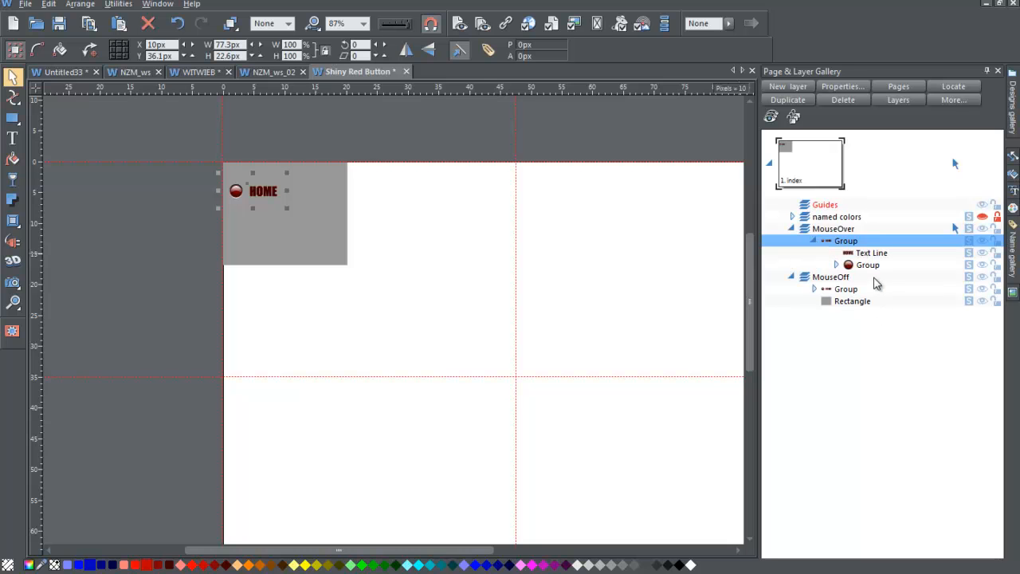
mouse_move(837, 271)
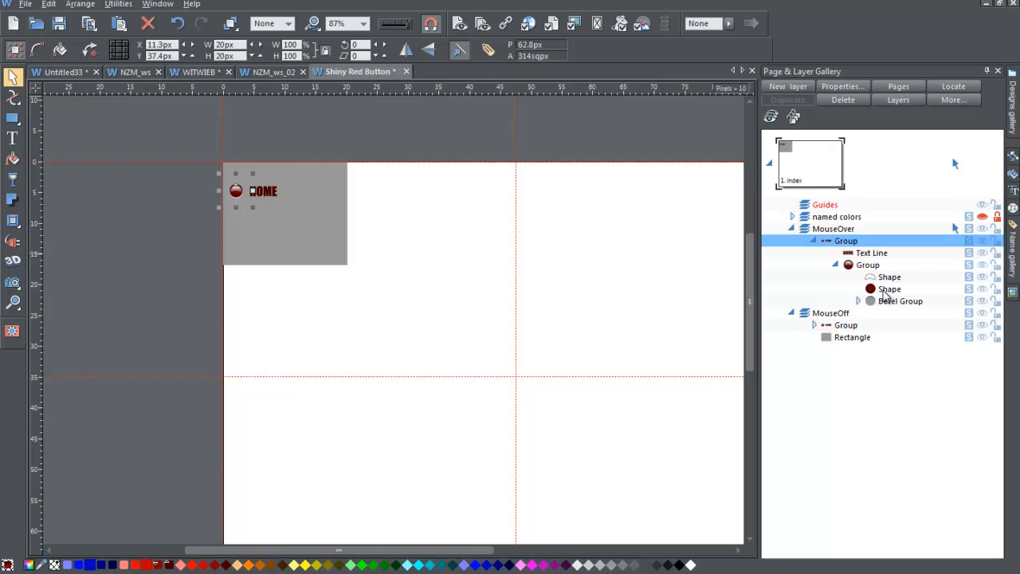
click(887, 289)
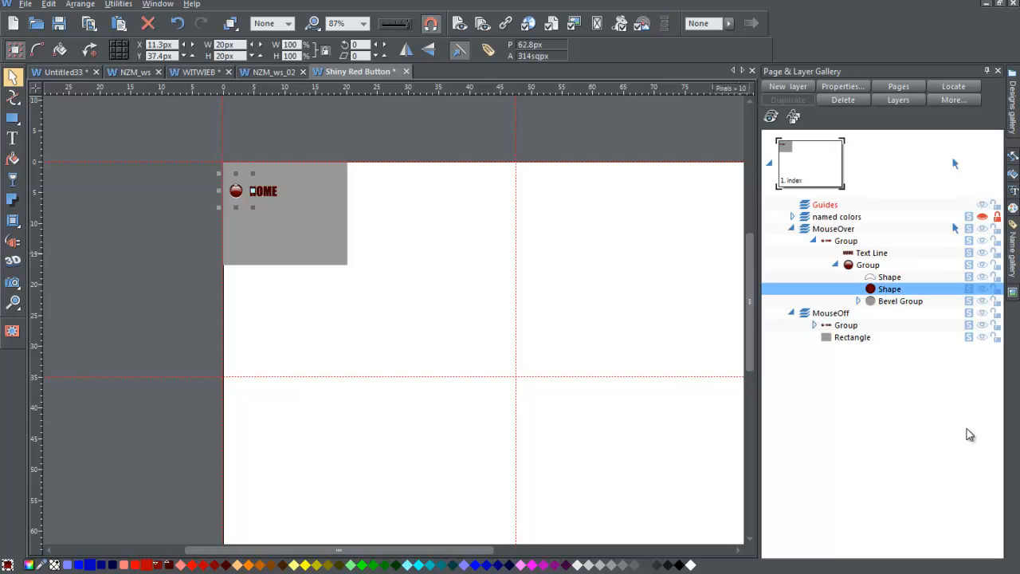
mouse_move(712, 323)
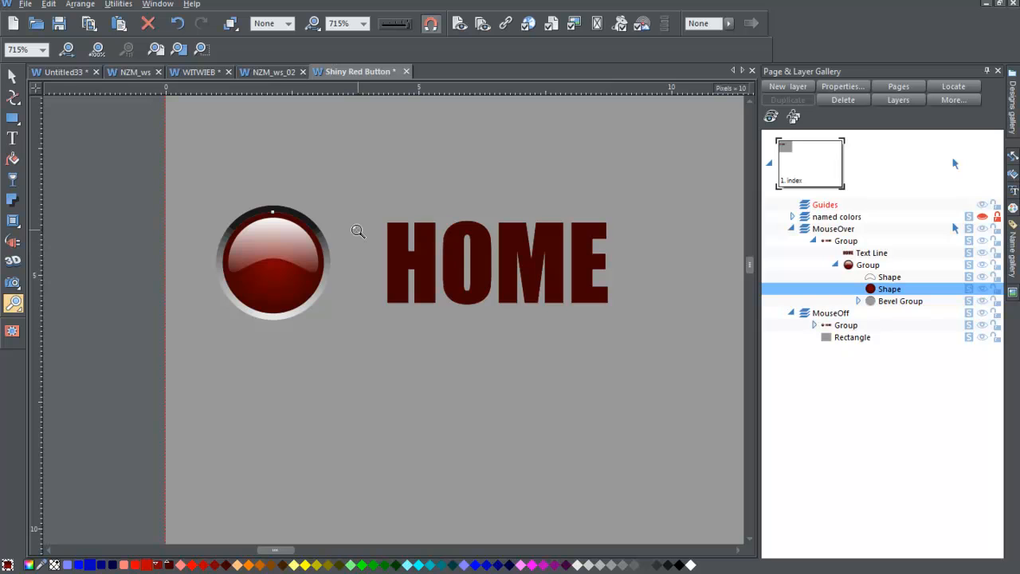
mouse_move(14, 167)
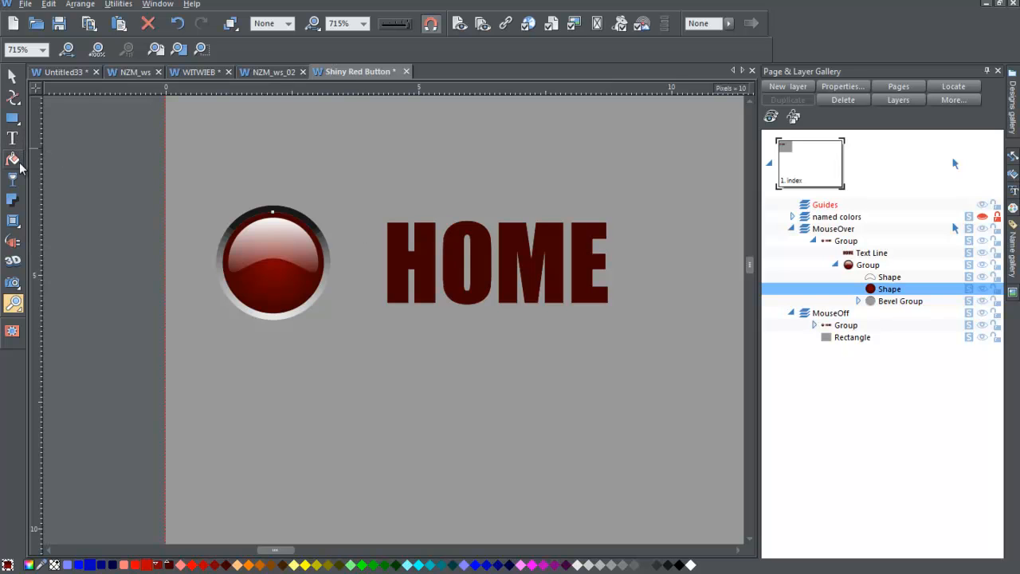
Fill the MouseOver ball's inner circle with a bright red circular gradient.
click(12, 160)
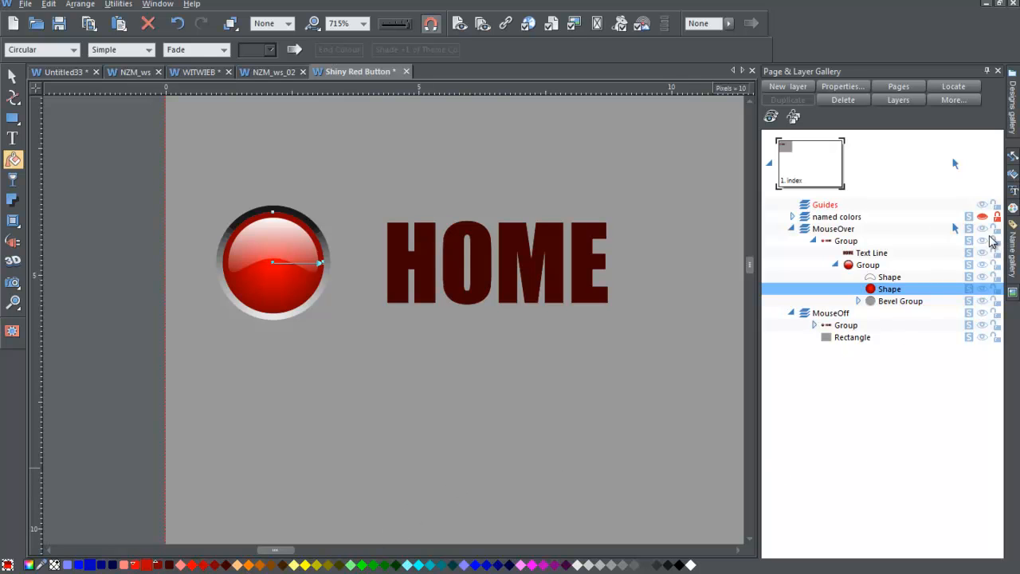
mouse_move(982, 241)
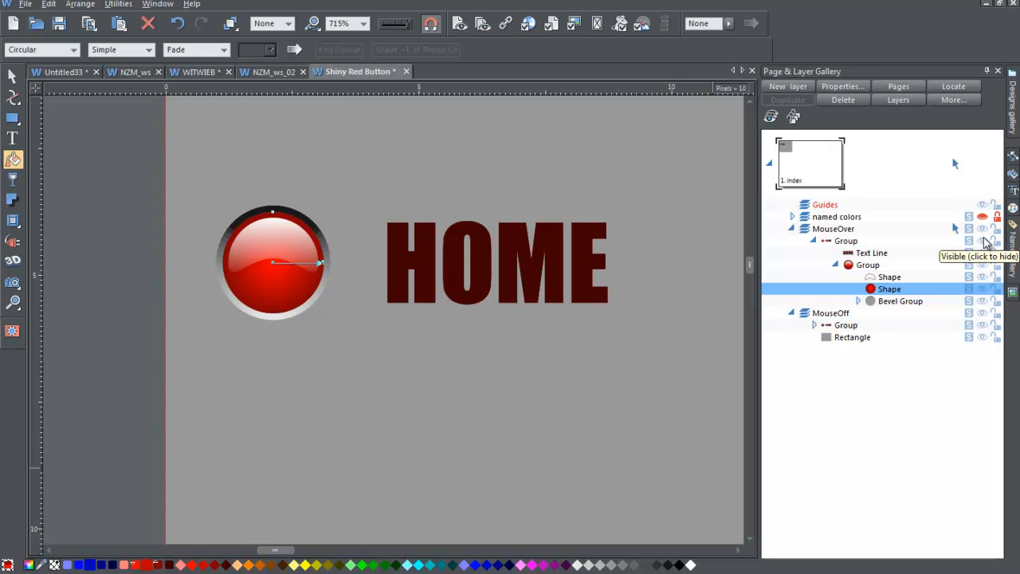
click(981, 241)
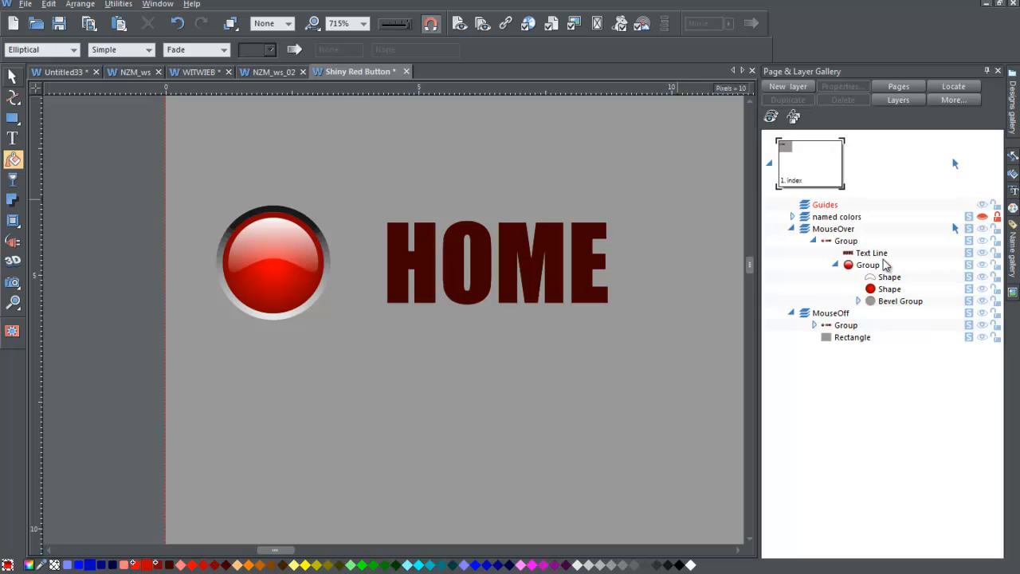
Select the MouseOver HOME text and give it a red elliptical gradient fill.
click(873, 253)
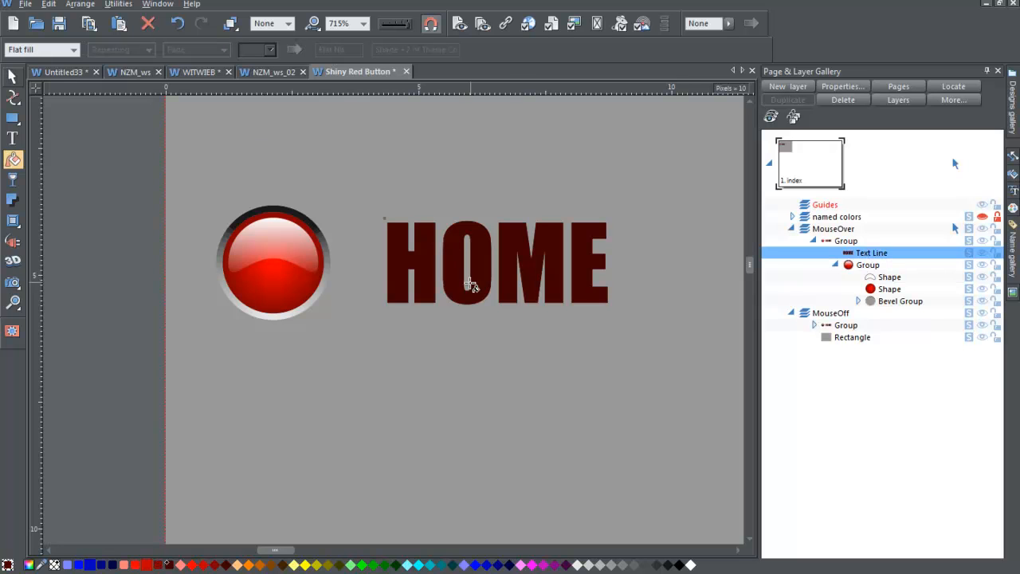
click(844, 240)
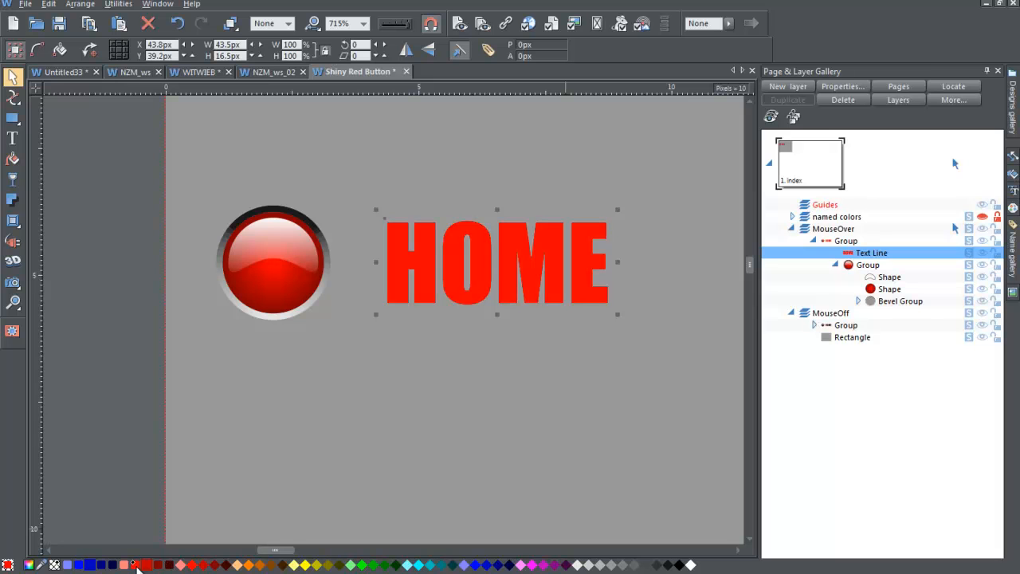
mouse_move(118, 548)
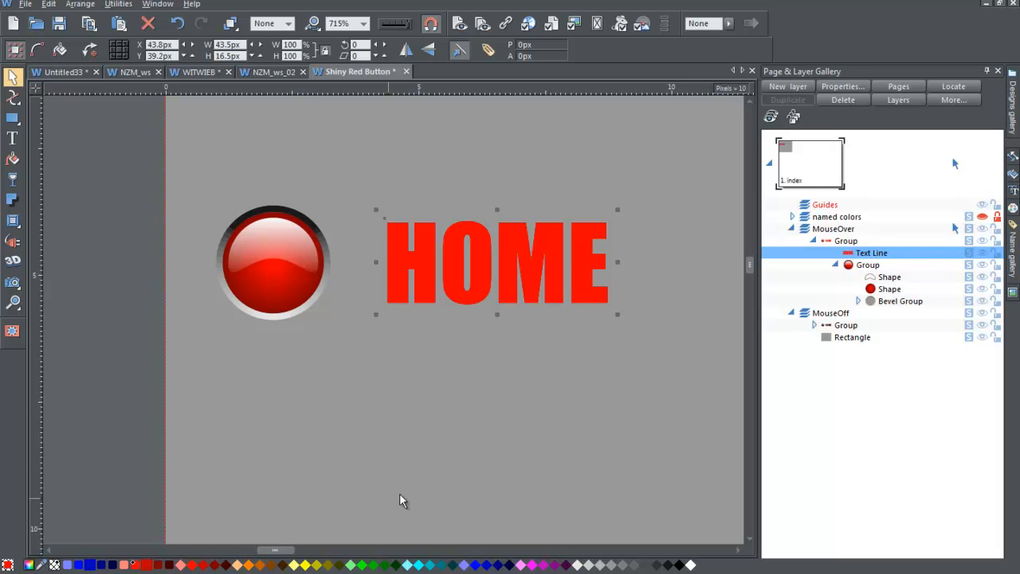
mouse_move(340, 258)
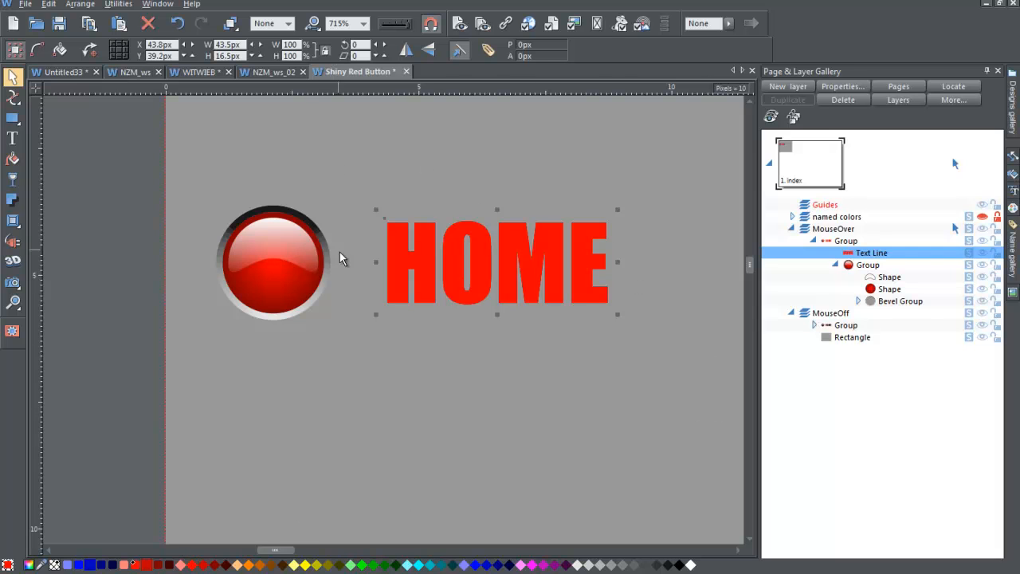
click(13, 160)
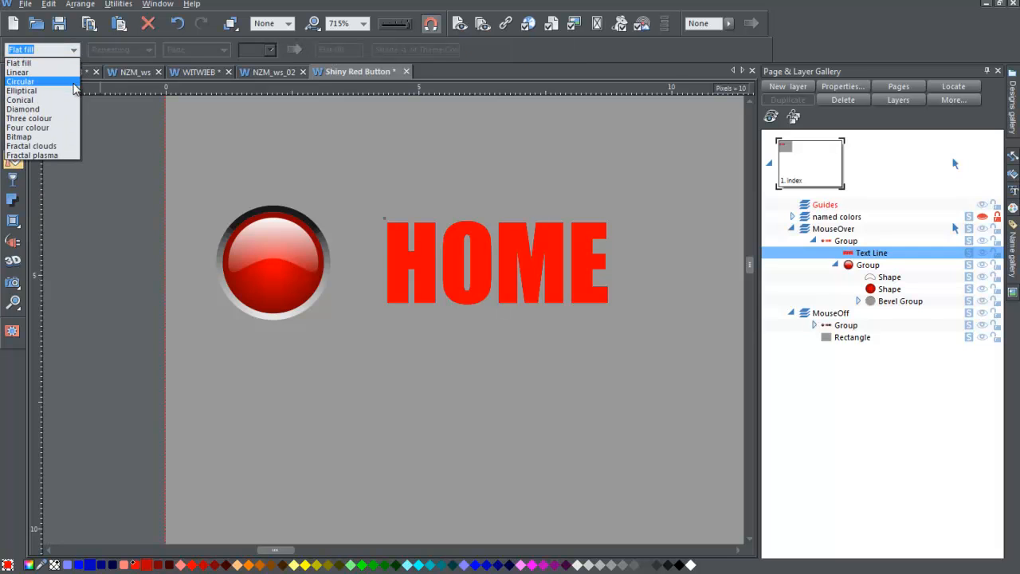
click(26, 90)
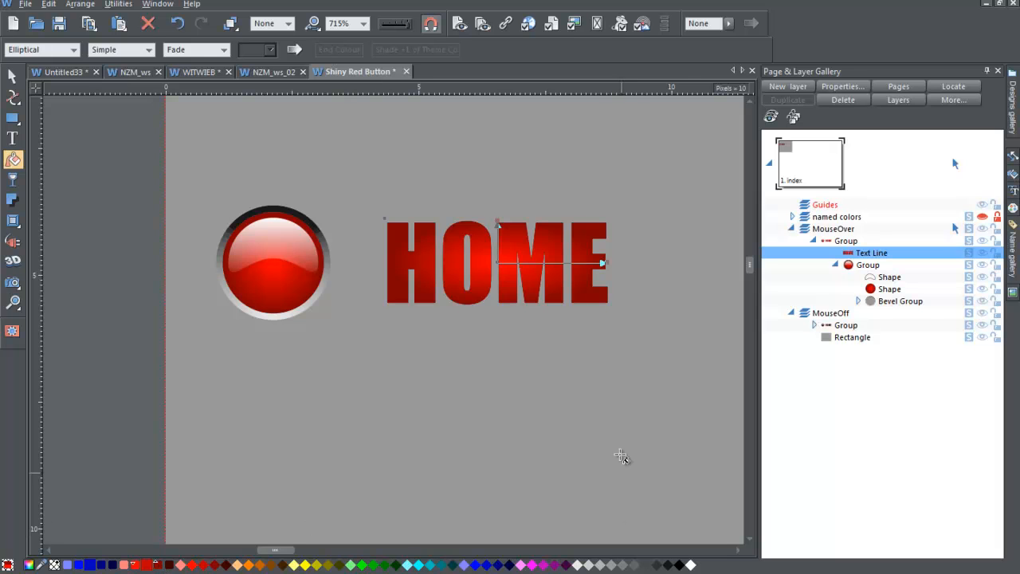
mouse_move(607, 262)
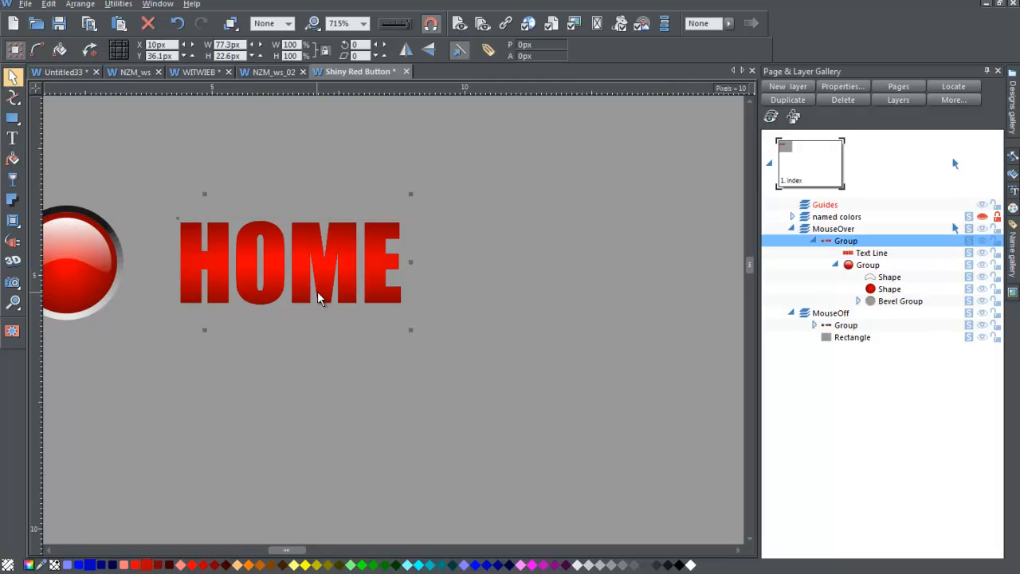
mouse_move(489, 522)
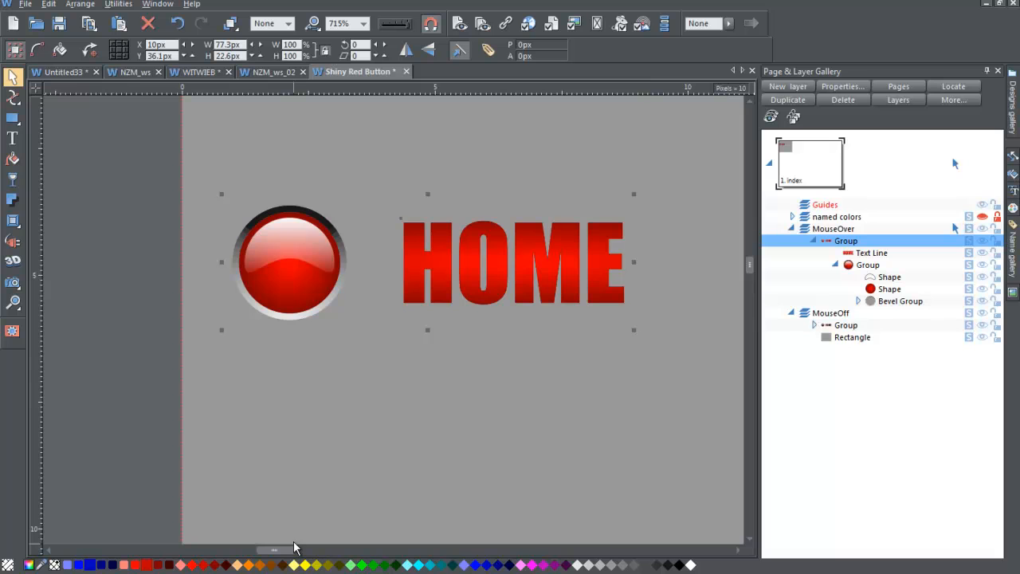
mouse_move(294, 538)
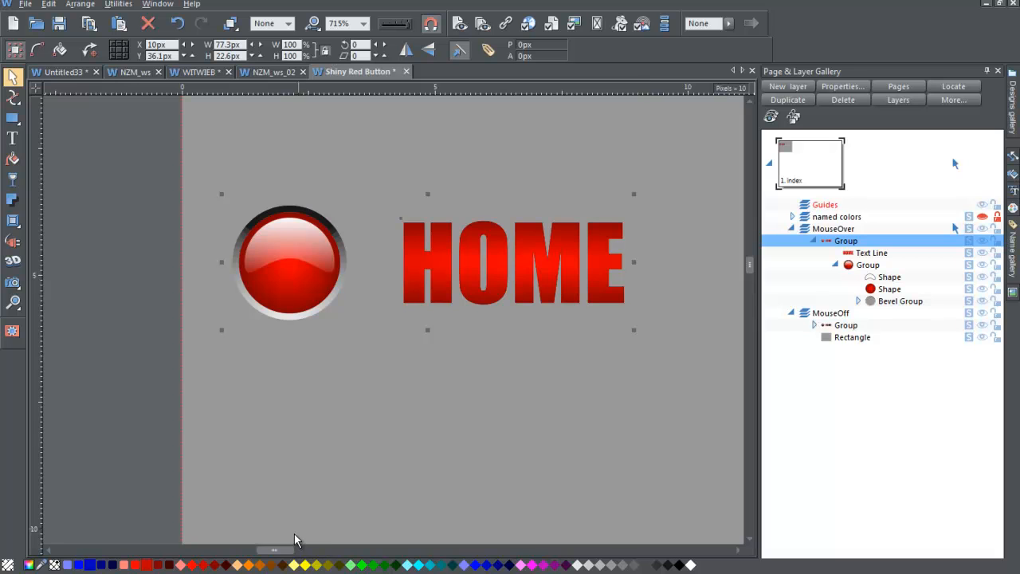
mouse_move(817, 231)
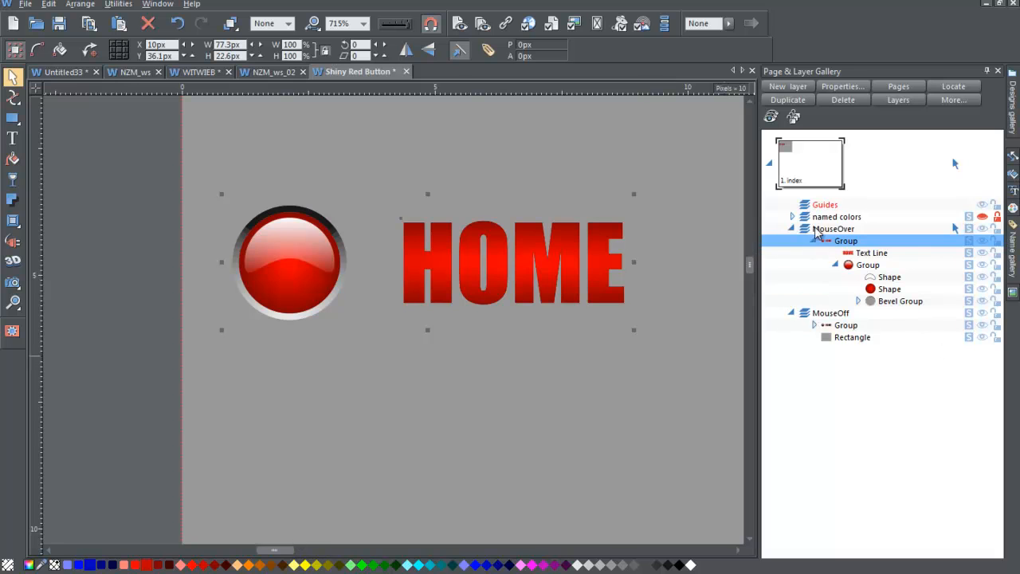
mouse_move(817, 247)
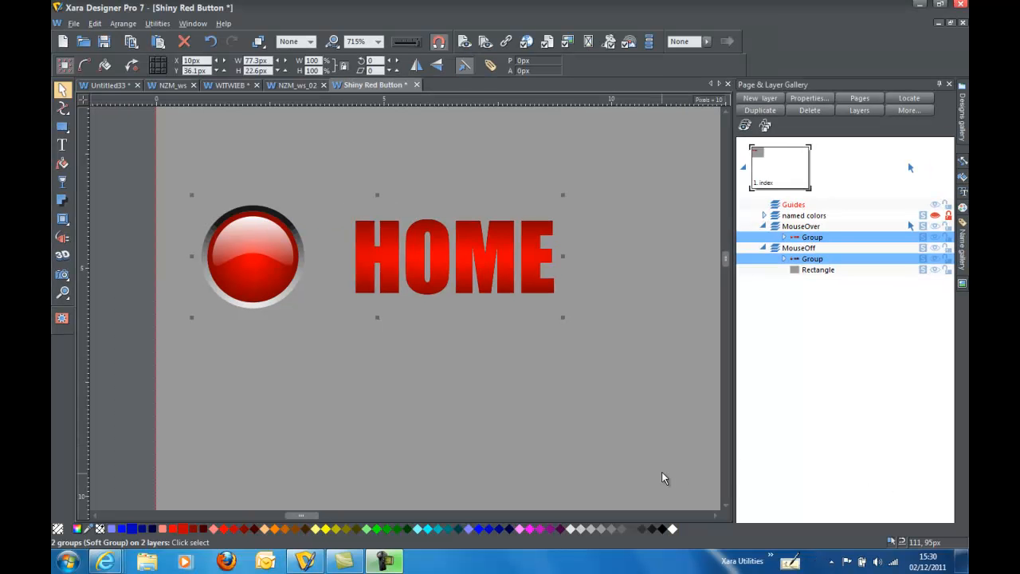
mouse_move(115, 538)
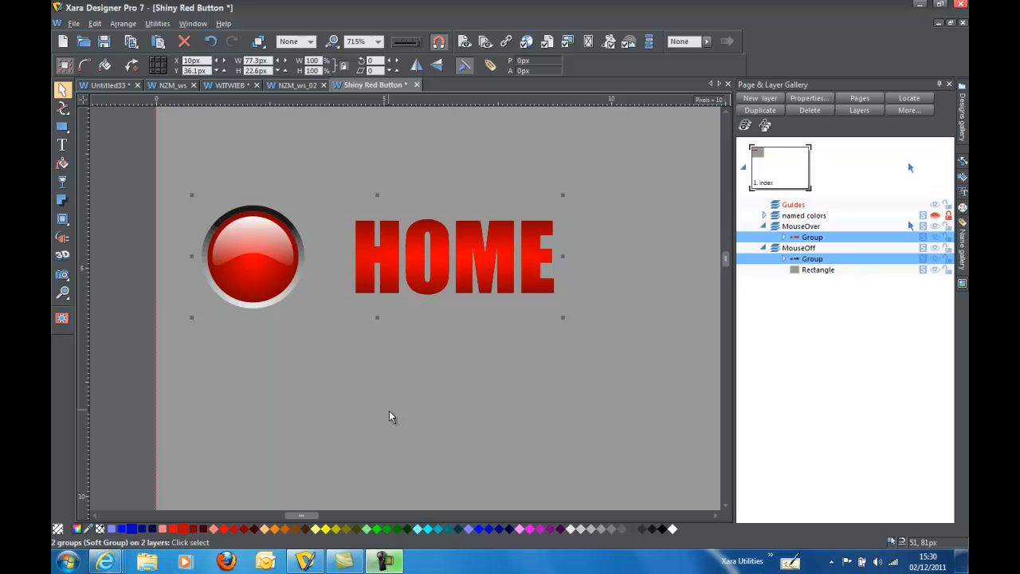
mouse_move(552, 112)
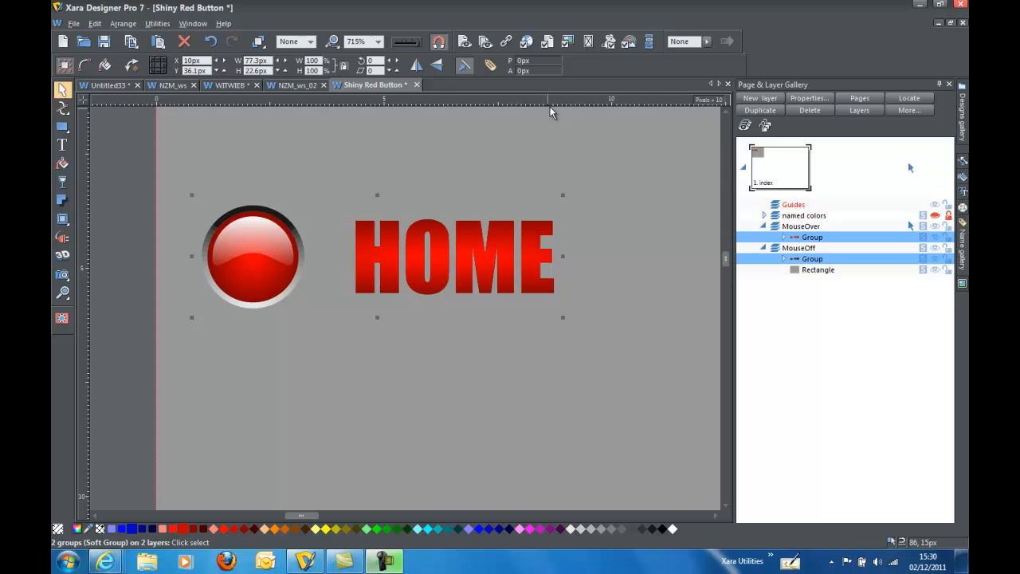
mouse_move(137, 162)
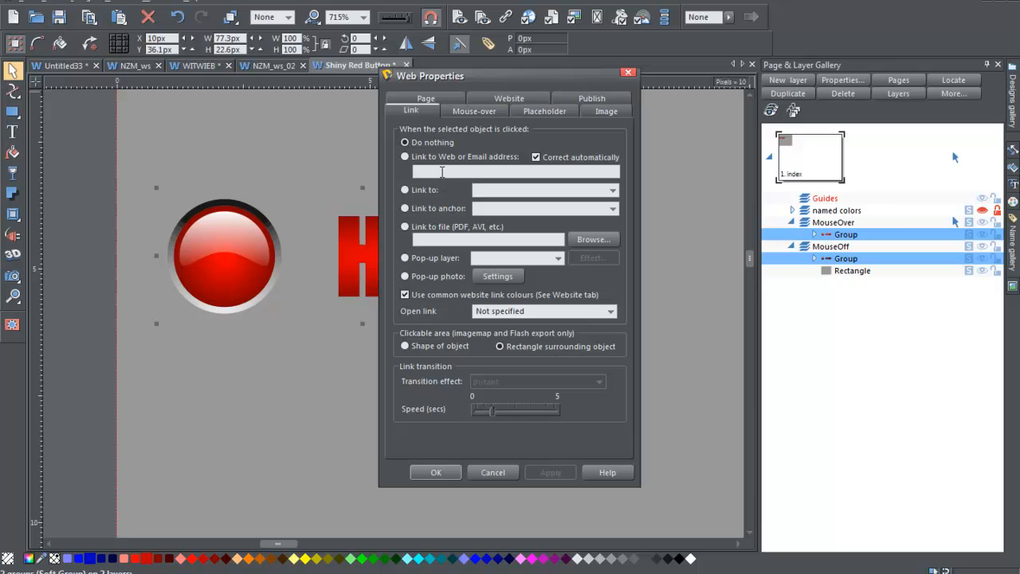
mouse_move(502, 150)
text(#)
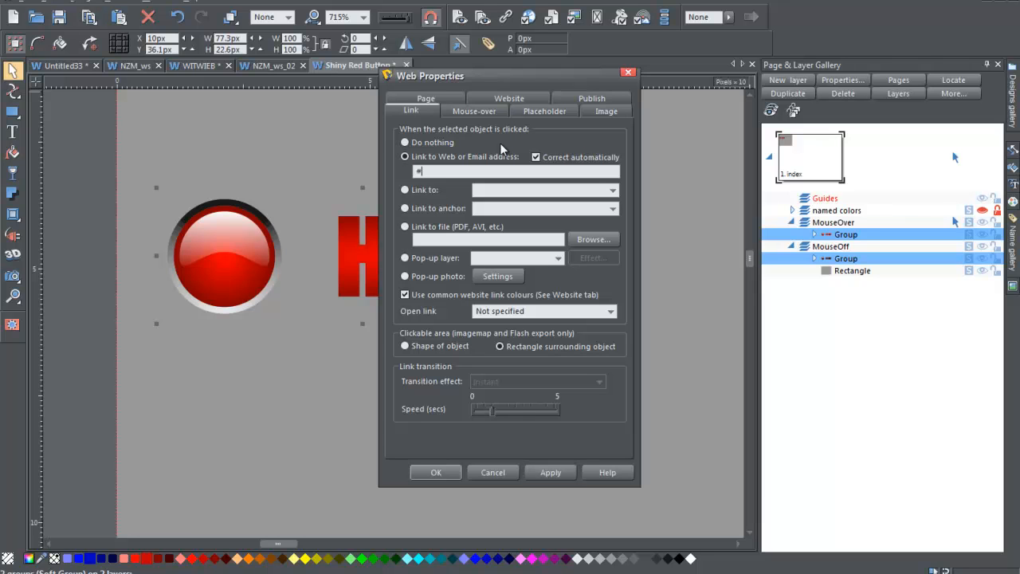
mouse_move(544, 458)
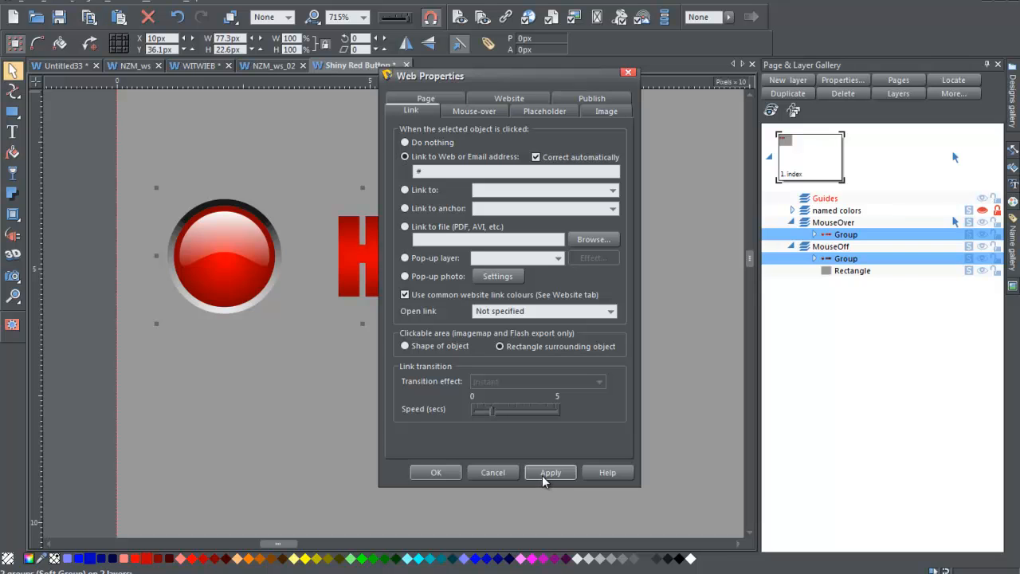
Apply the '#' web link to both button groups and confirm with OK.
click(550, 472)
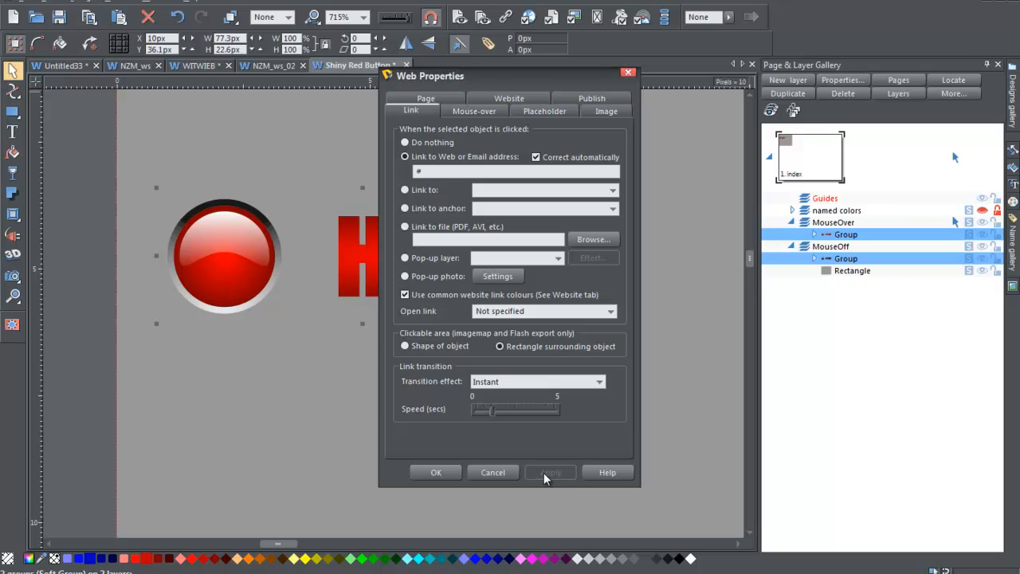
click(436, 472)
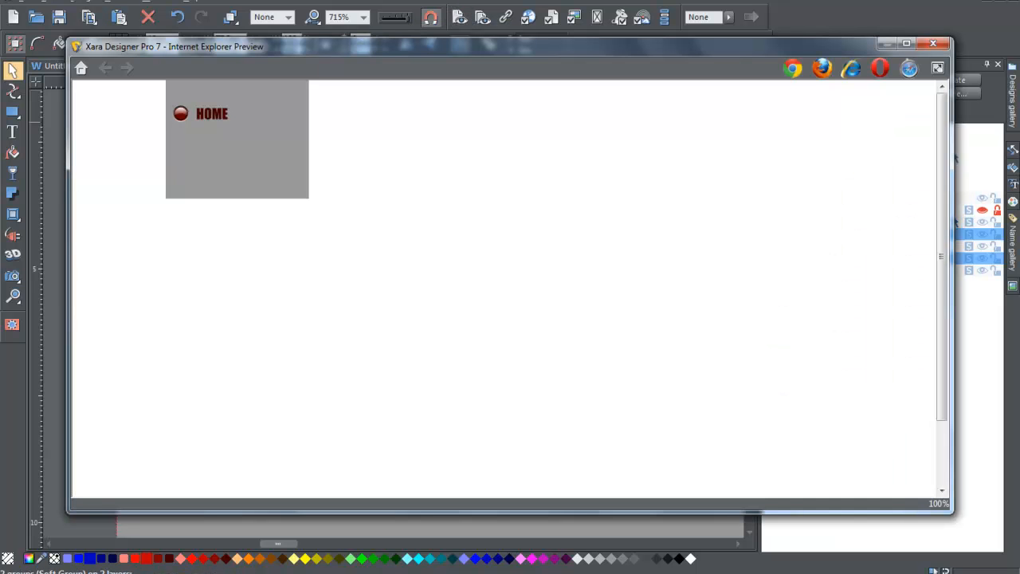
mouse_move(211, 115)
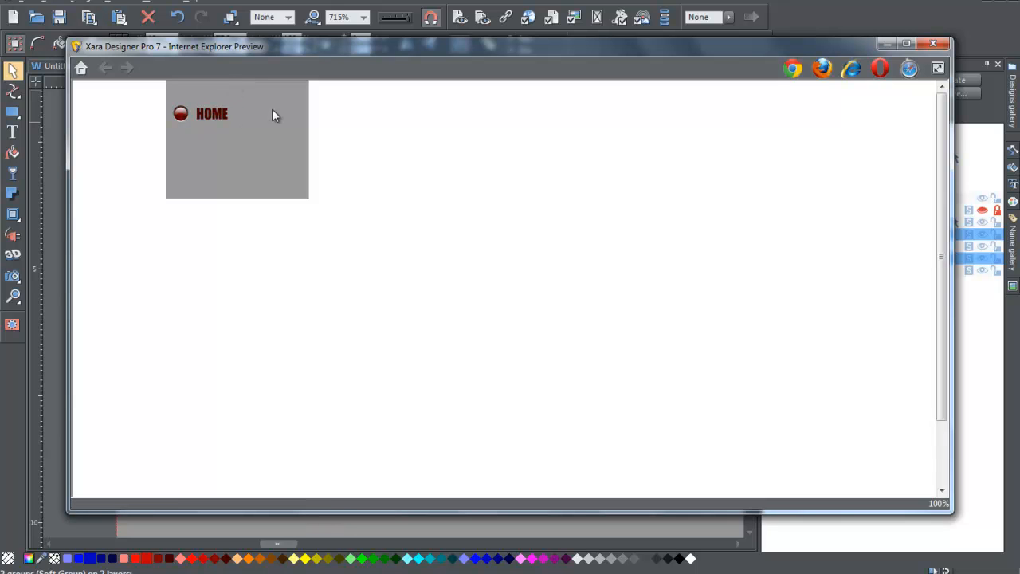
mouse_move(211, 116)
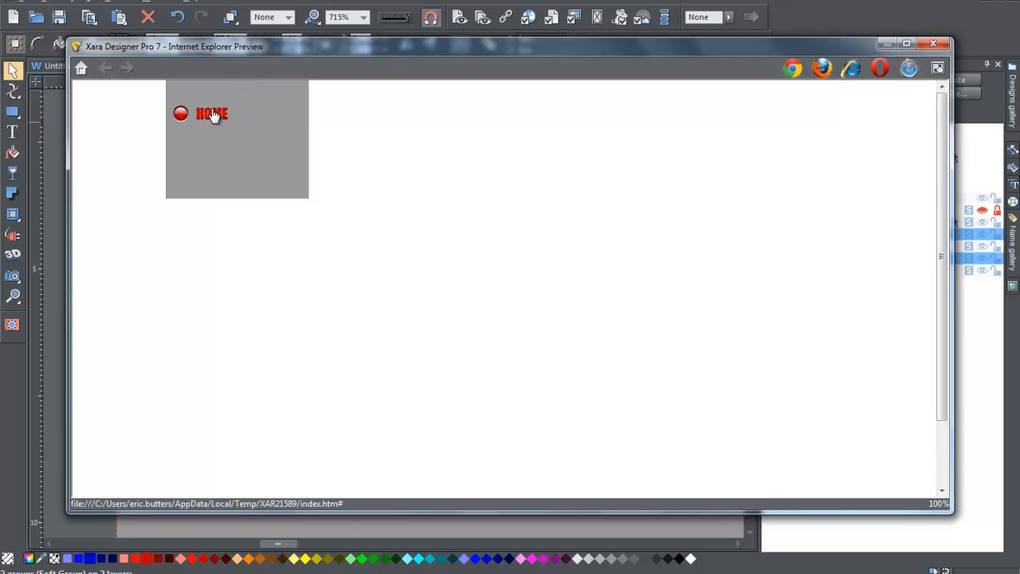
mouse_move(964, 64)
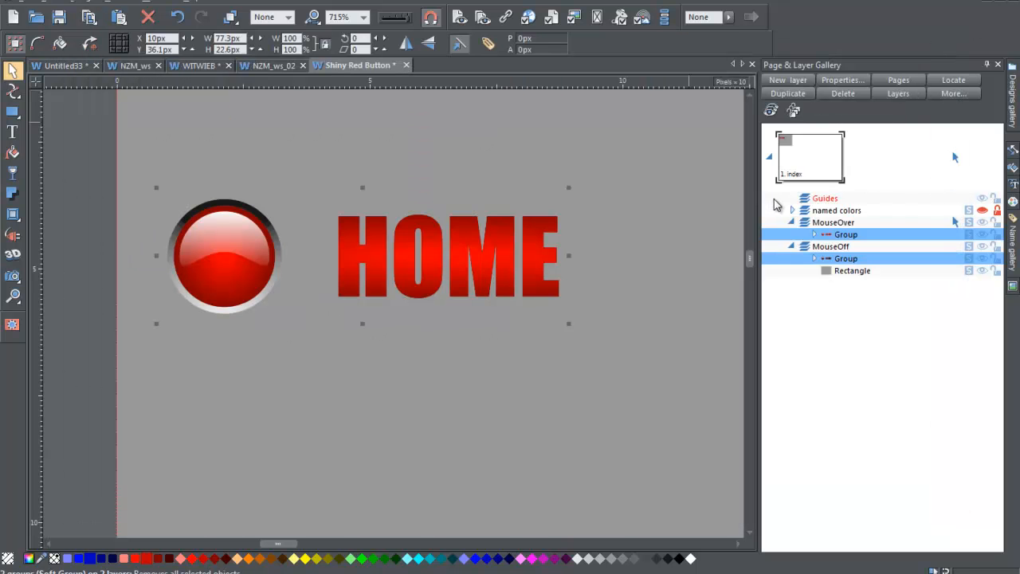
mouse_move(790, 195)
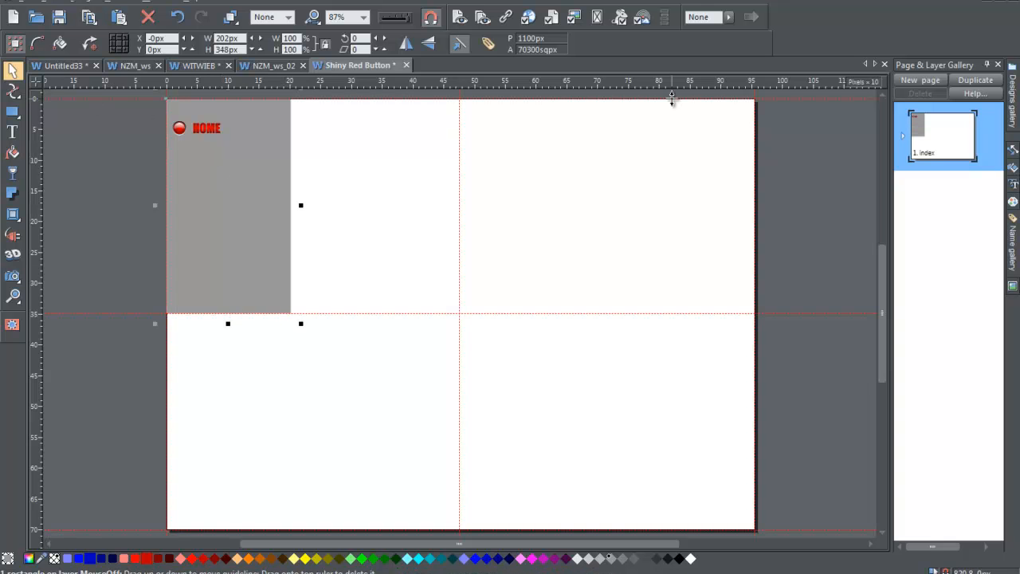
mouse_move(169, 154)
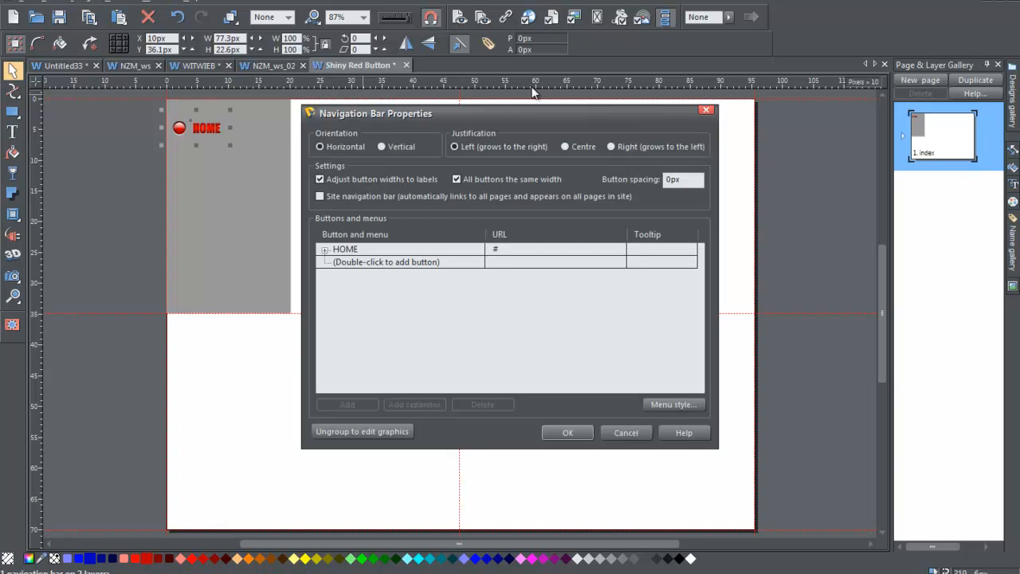
Make the navigation bar vertical and top-justified, with equal button widths turned off.
click(382, 147)
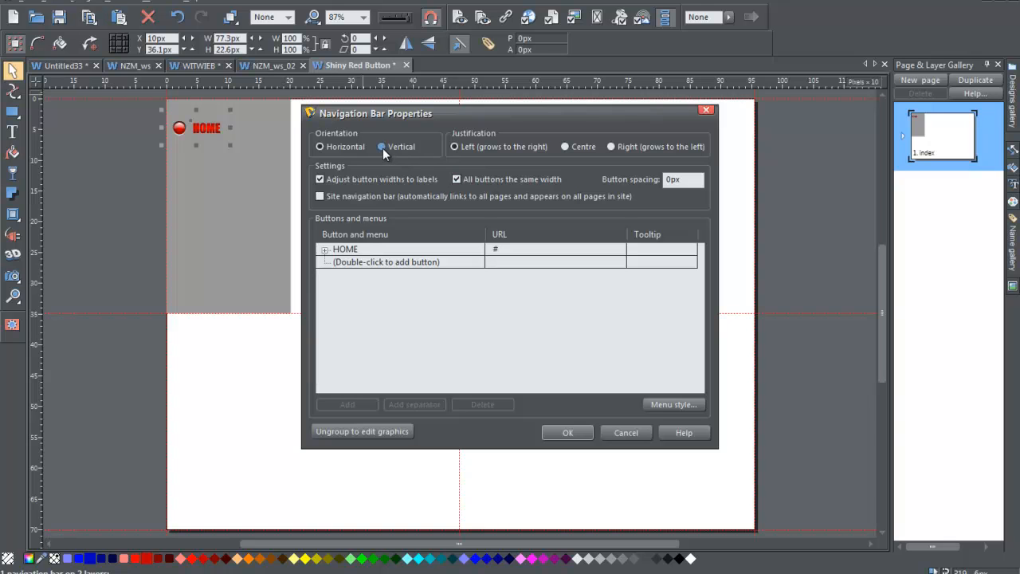
click(380, 146)
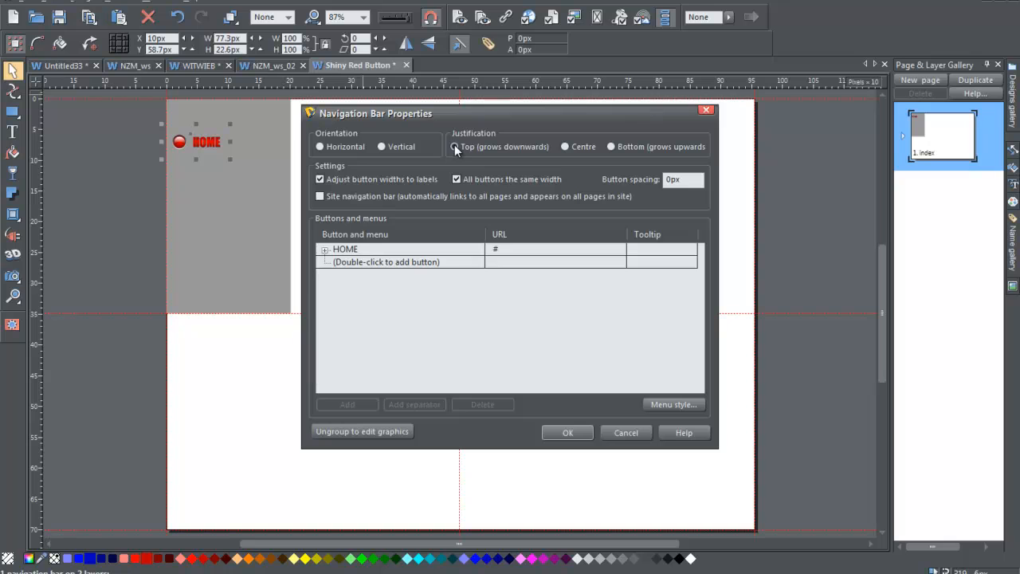
click(454, 146)
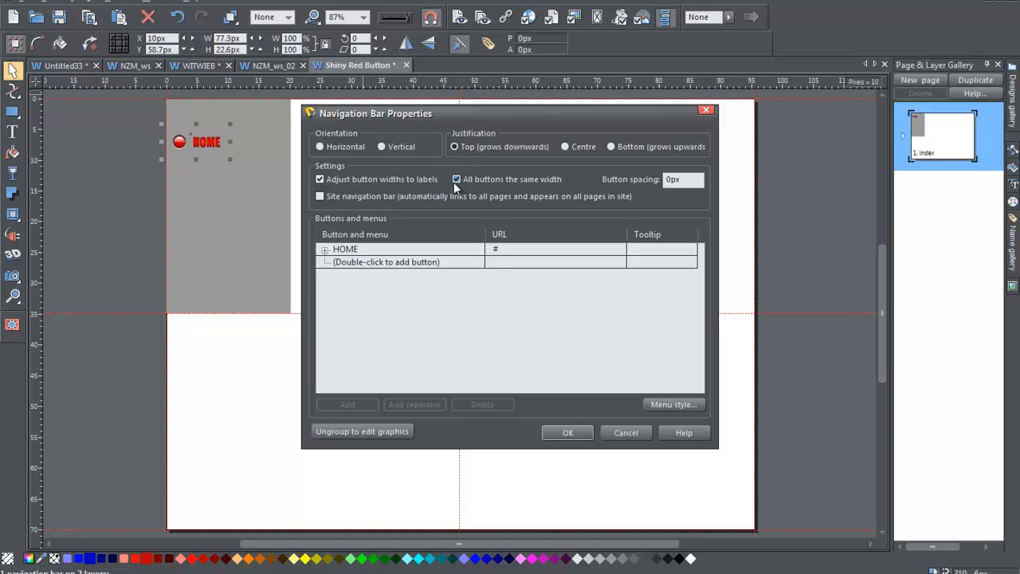
click(457, 178)
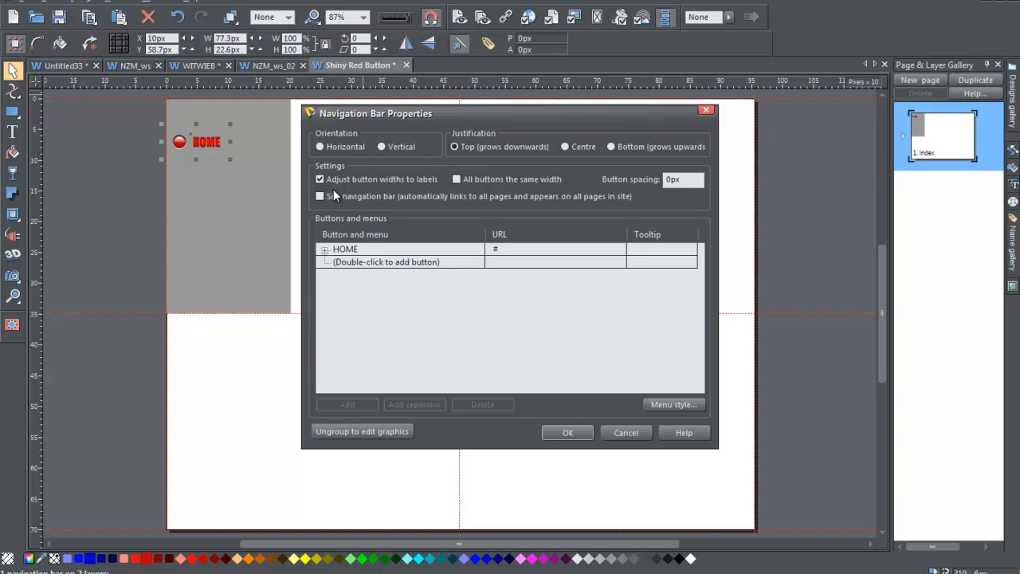
mouse_move(395, 208)
text(5)
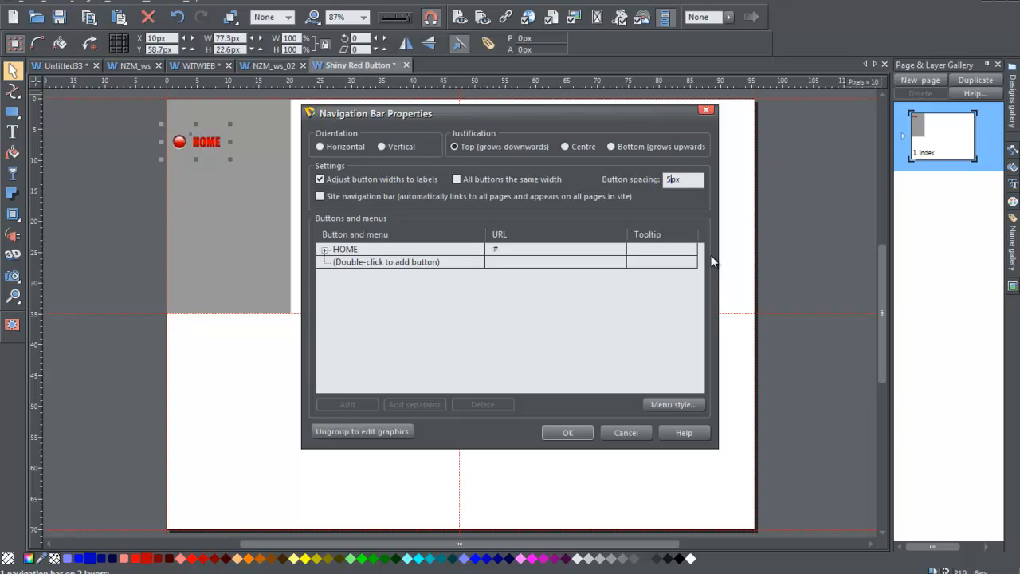
mouse_move(383, 262)
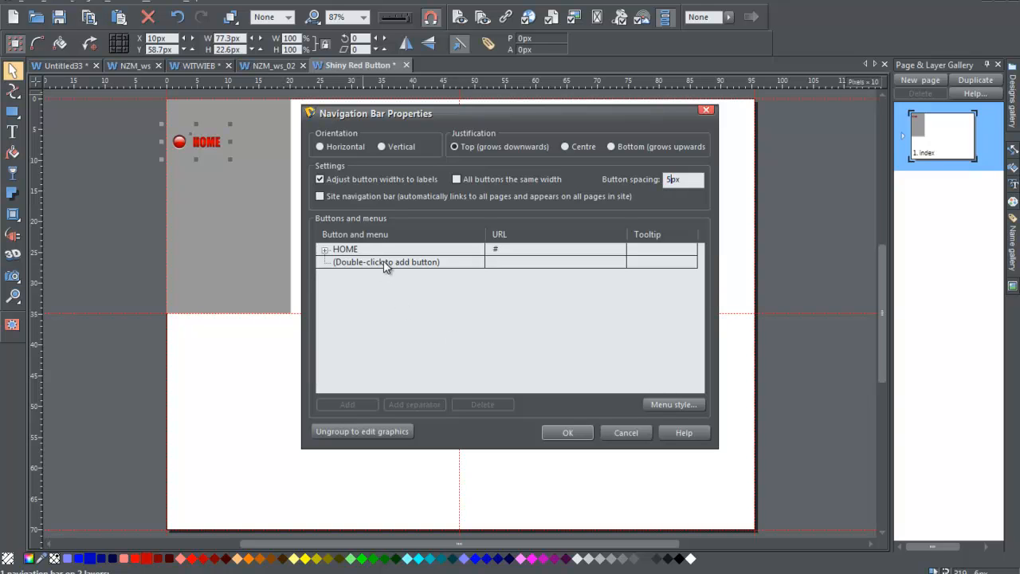
Add six new buttons below HOME and close Navigation Bar Properties with OK.
double_click(386, 261)
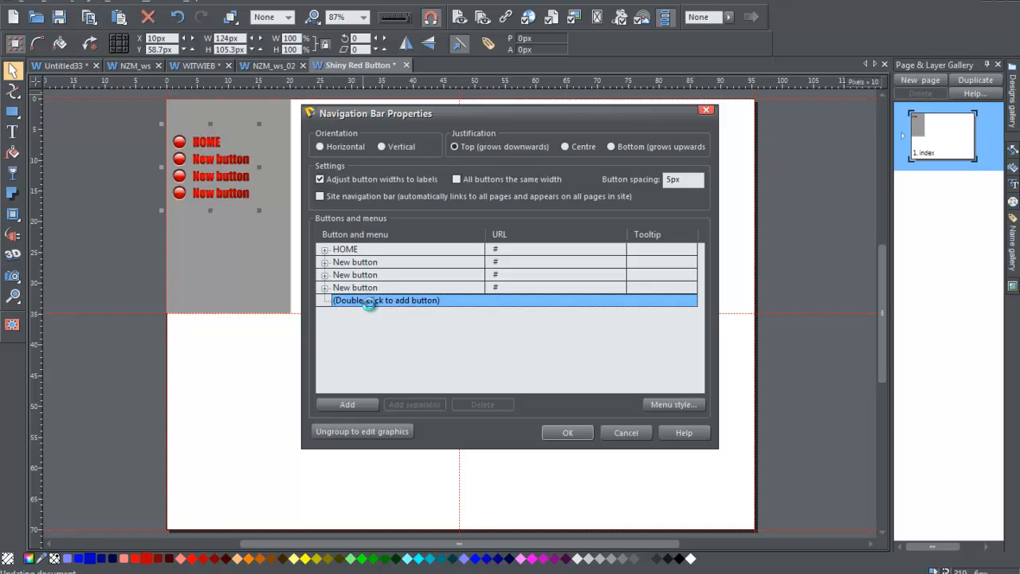
double_click(386, 300)
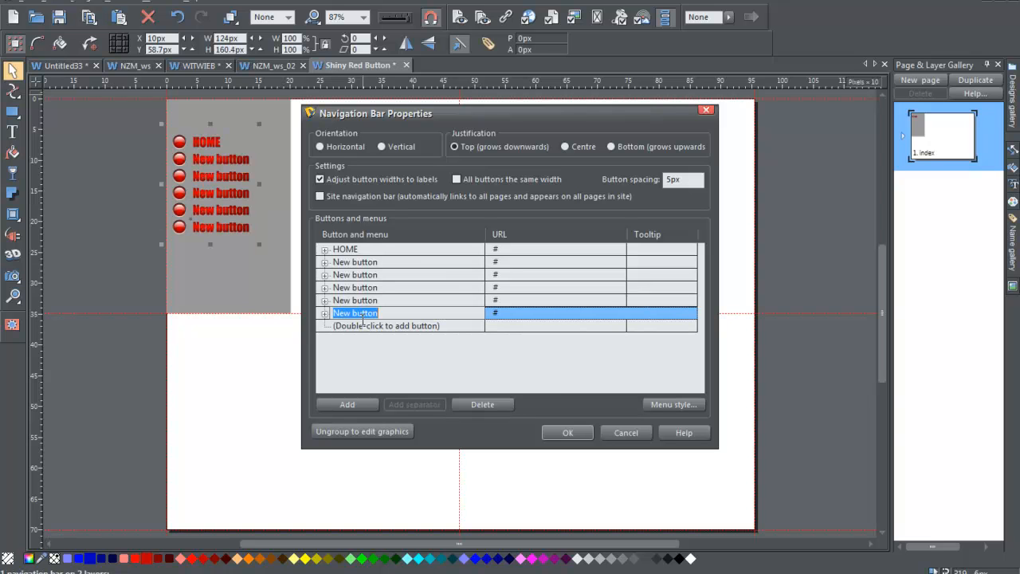
click(398, 325)
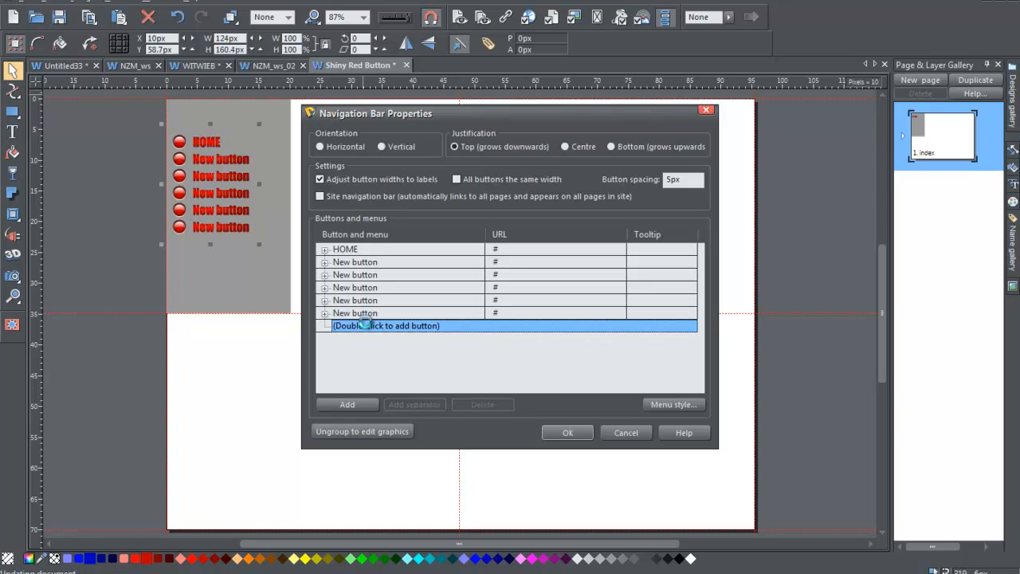
click(567, 432)
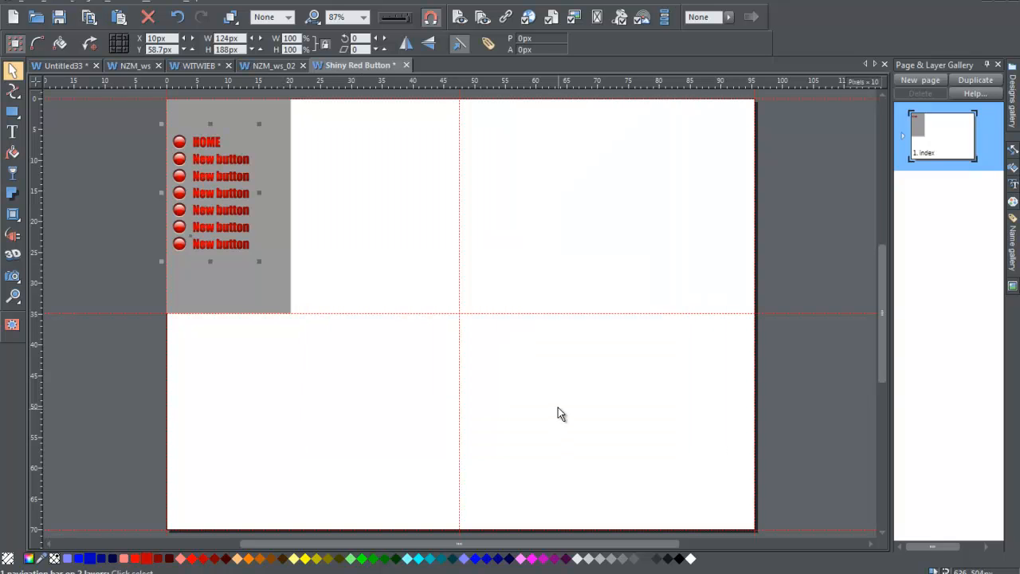
mouse_move(460, 16)
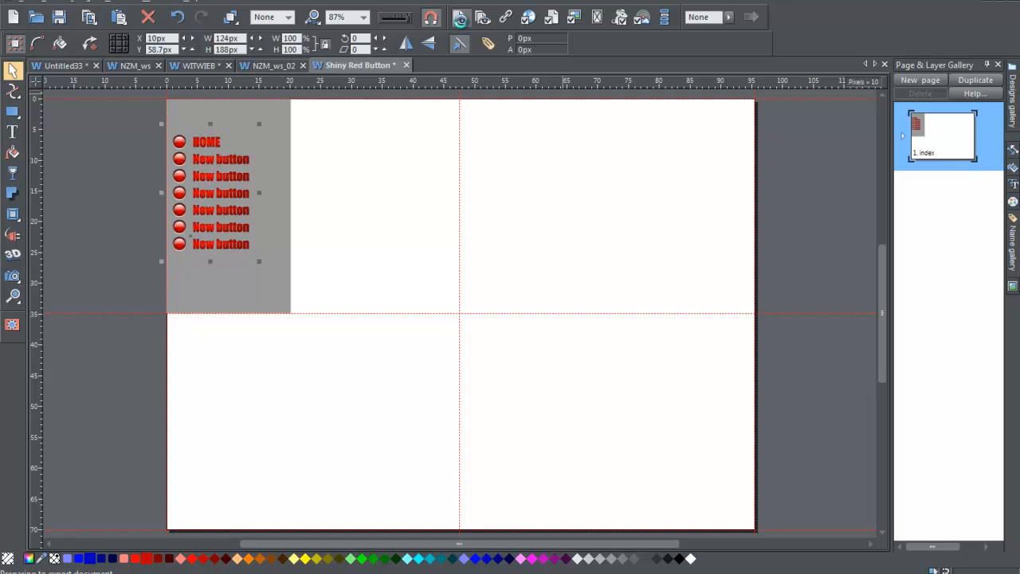
click(534, 17)
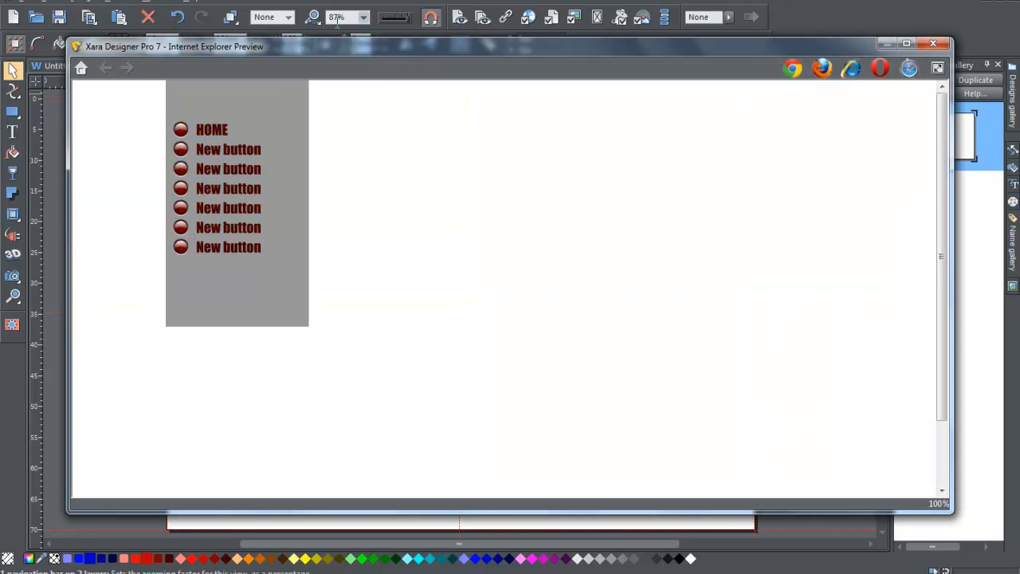
mouse_move(219, 137)
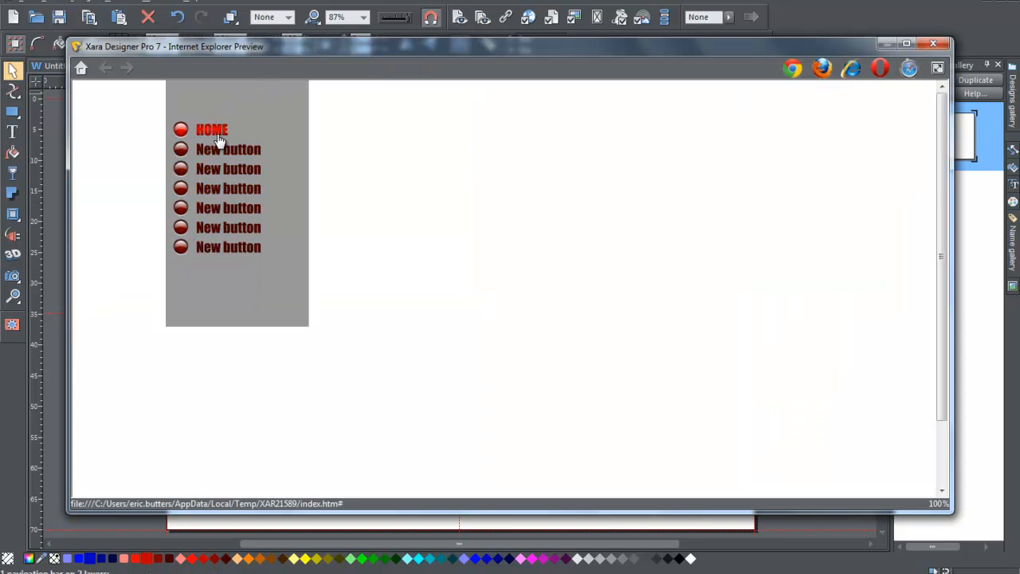
mouse_move(216, 192)
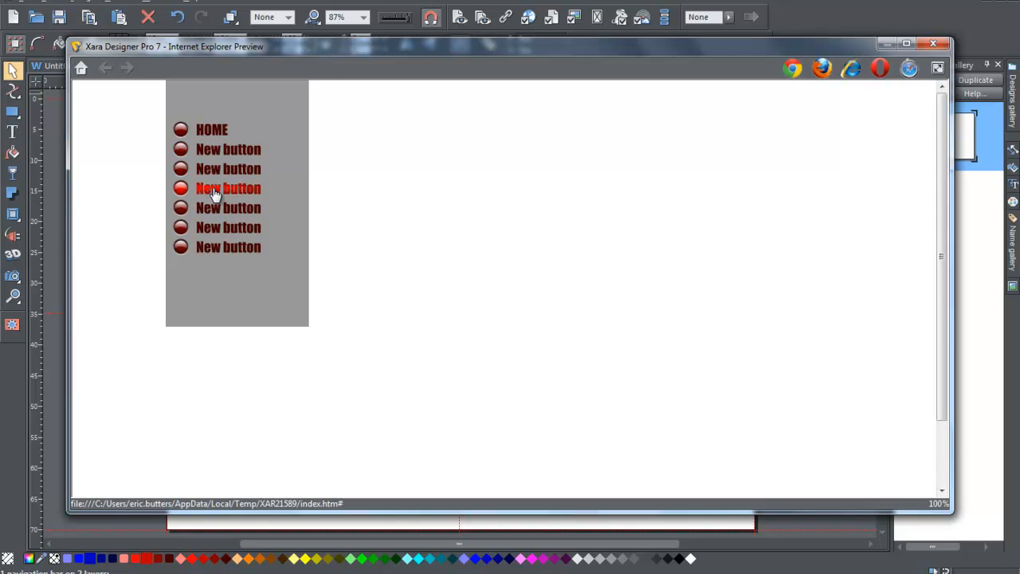
mouse_move(218, 253)
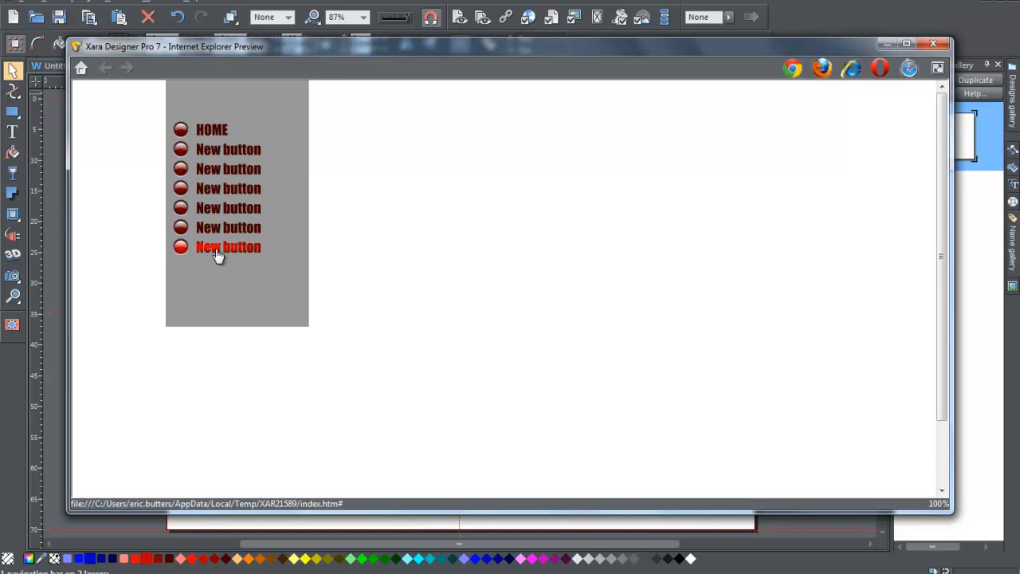
click(931, 38)
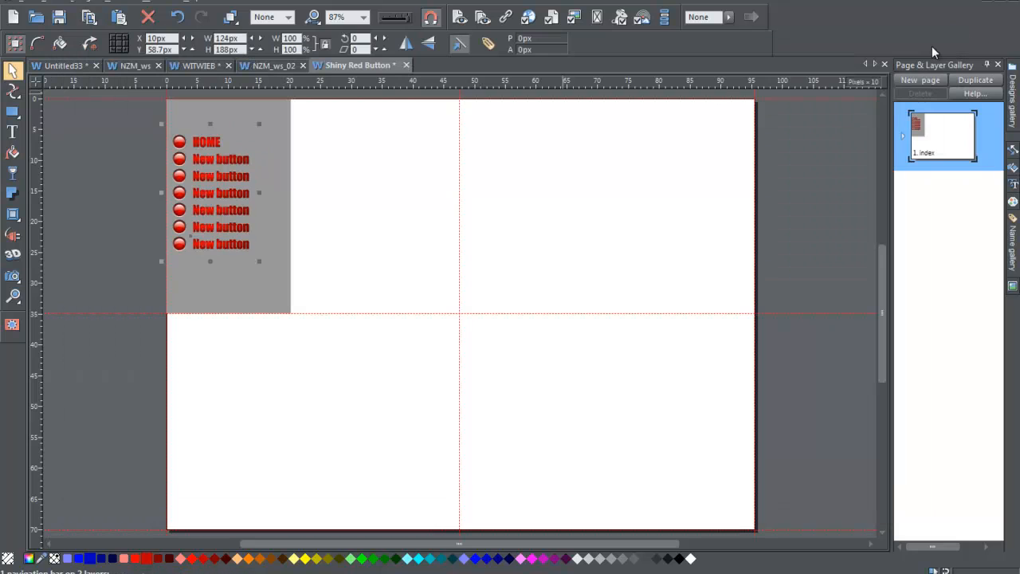
mouse_move(725, 201)
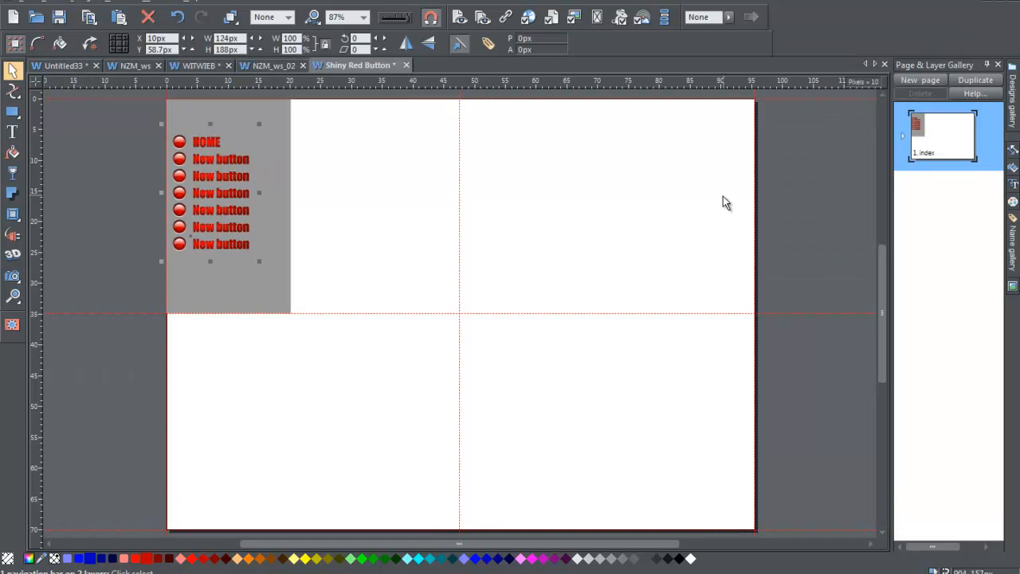
mouse_move(675, 219)
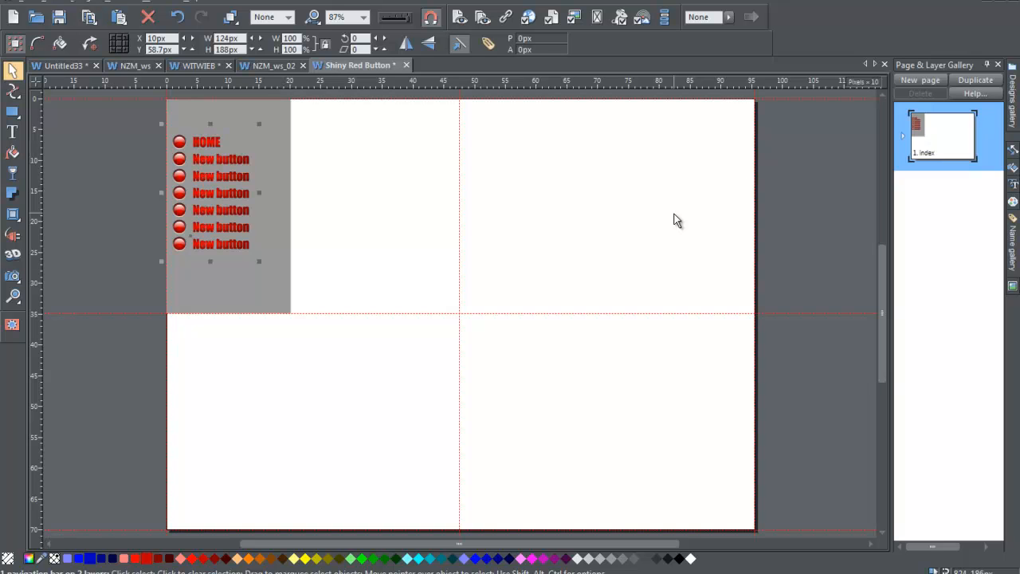
mouse_move(390, 218)
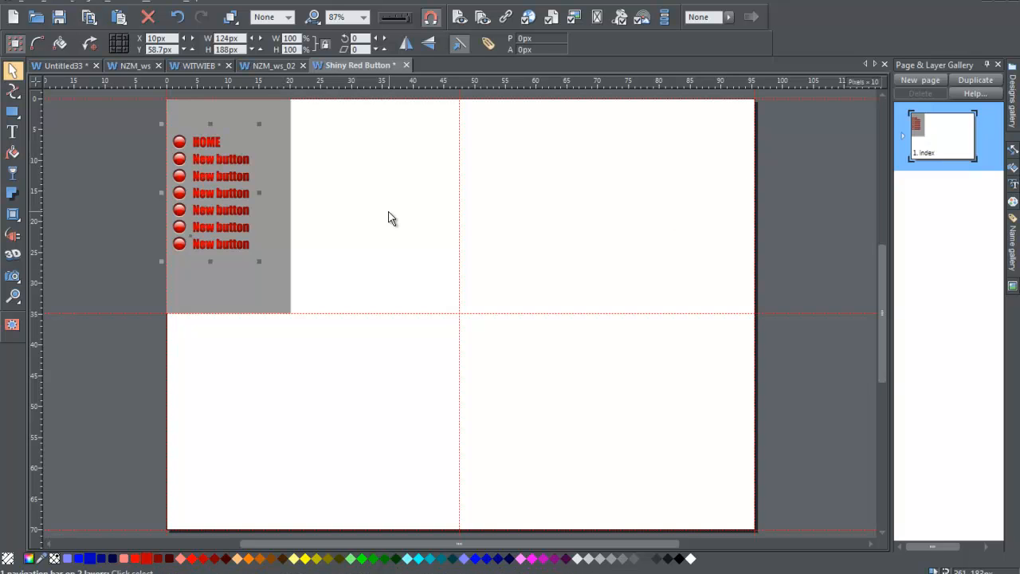
mouse_move(251, 448)
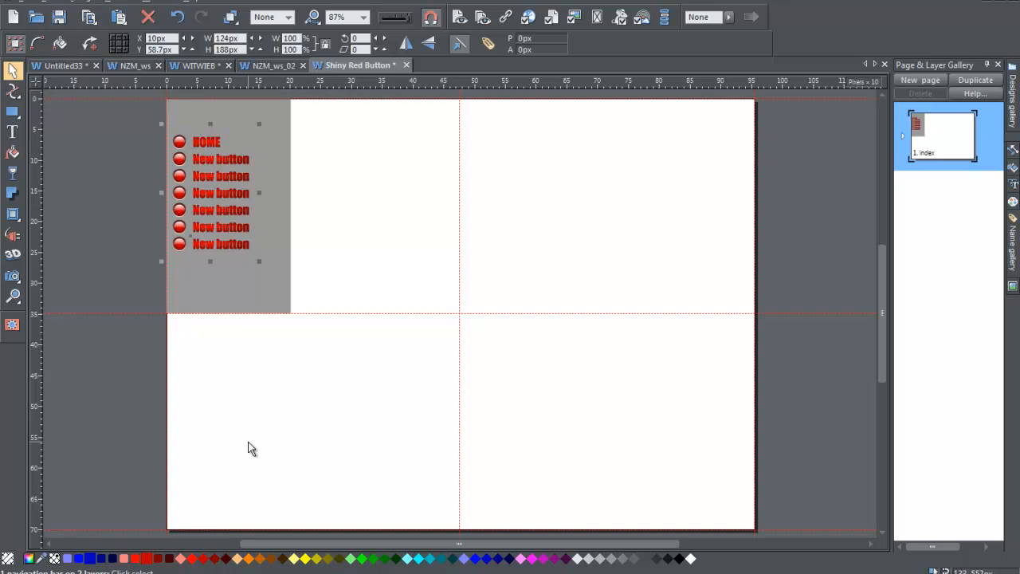
mouse_move(33, 550)
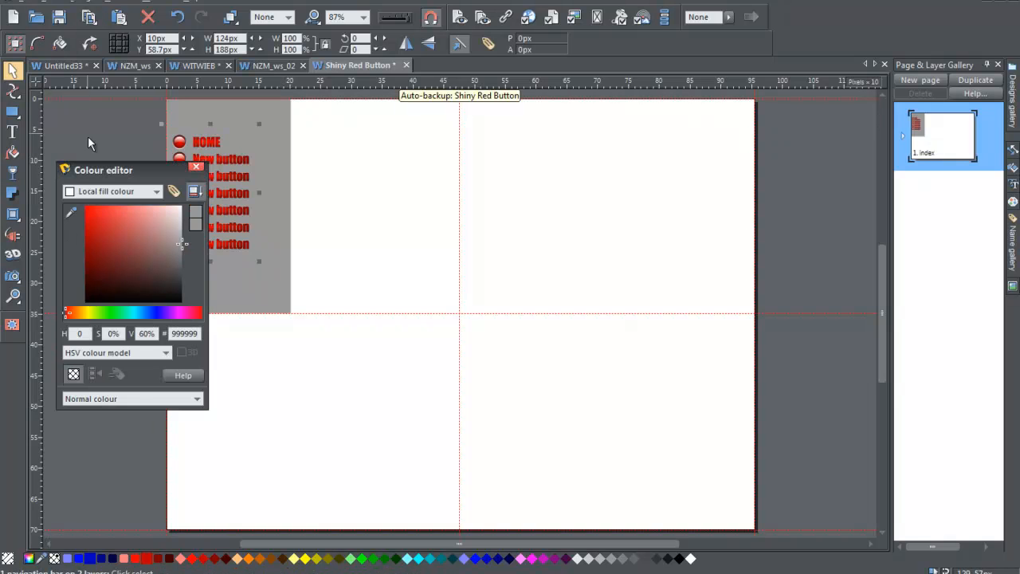
Drag Theme Color 2's hue from red through green to blue, turning all seven buttons blue.
drag(103, 170, 534, 129)
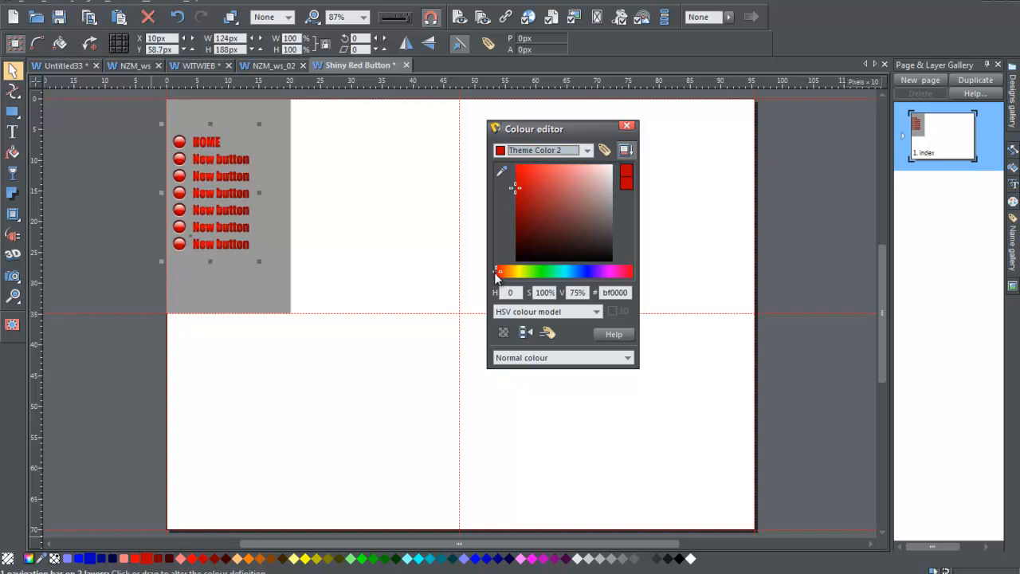
drag(498, 272, 546, 272)
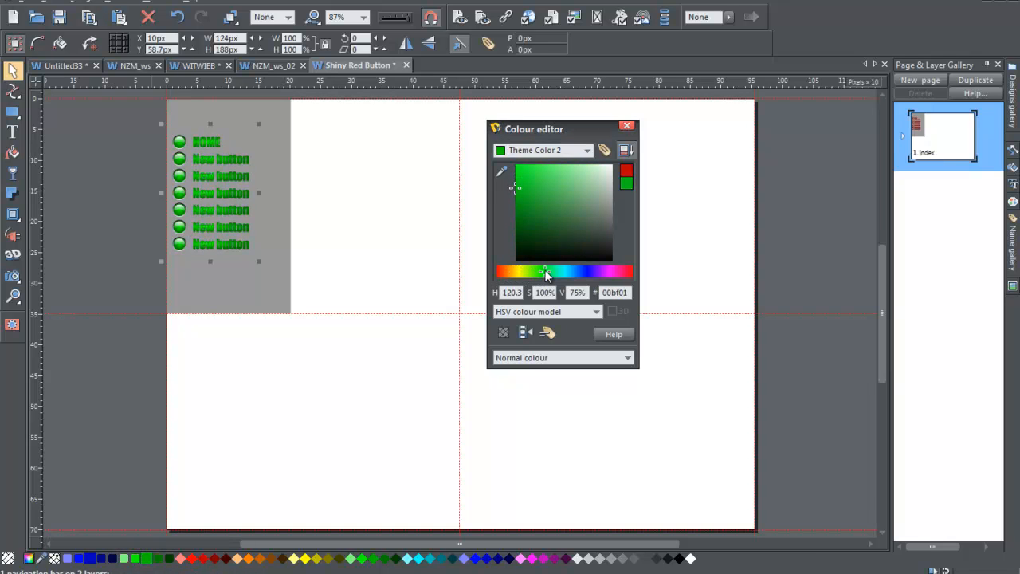
drag(544, 272, 595, 272)
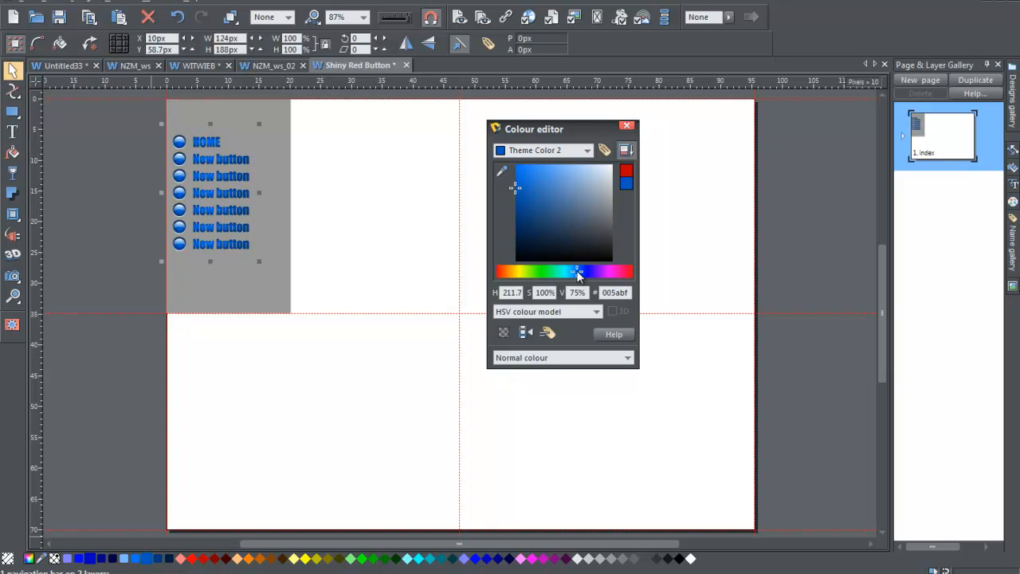
mouse_move(580, 303)
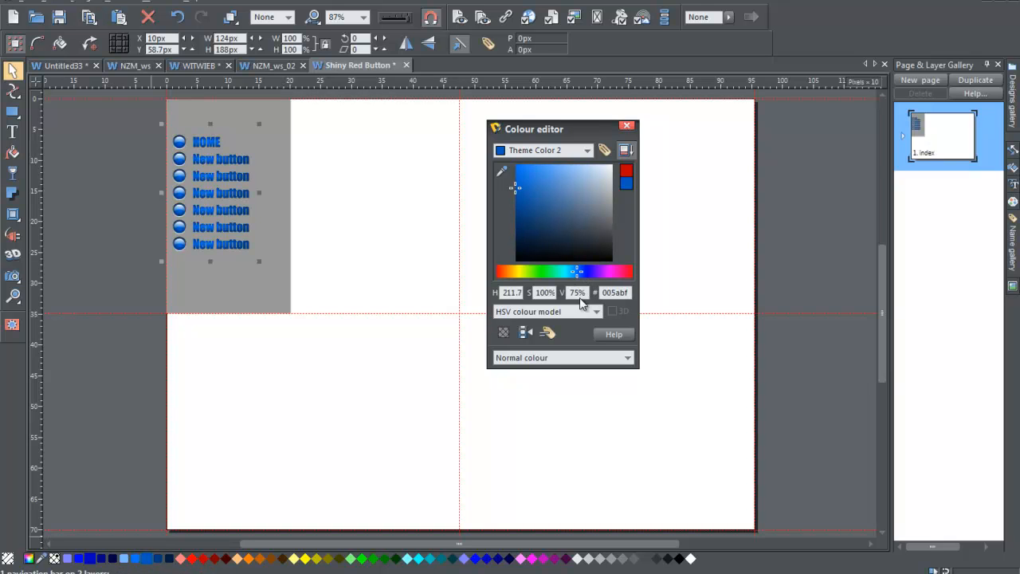
click(626, 125)
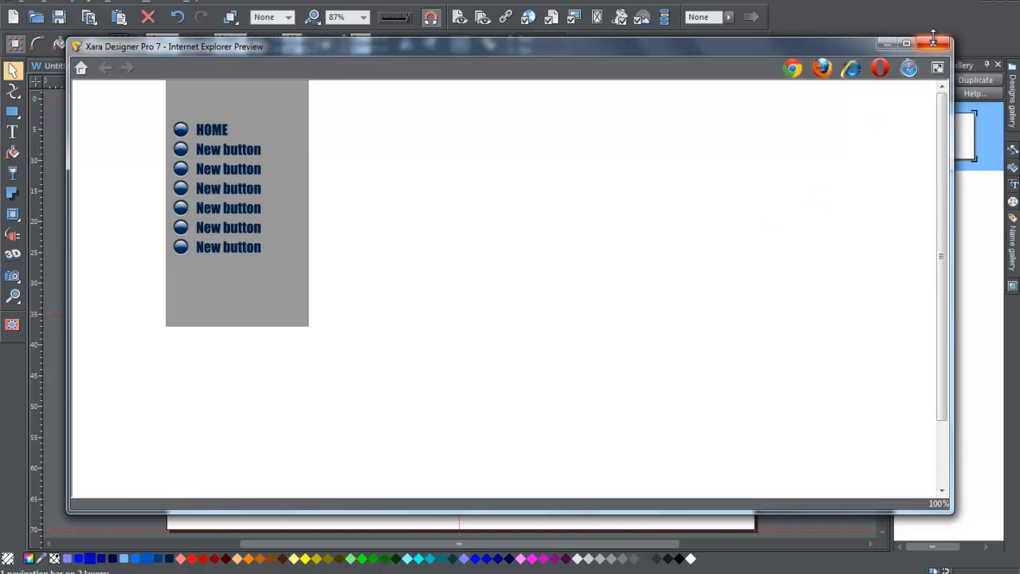
mouse_move(933, 39)
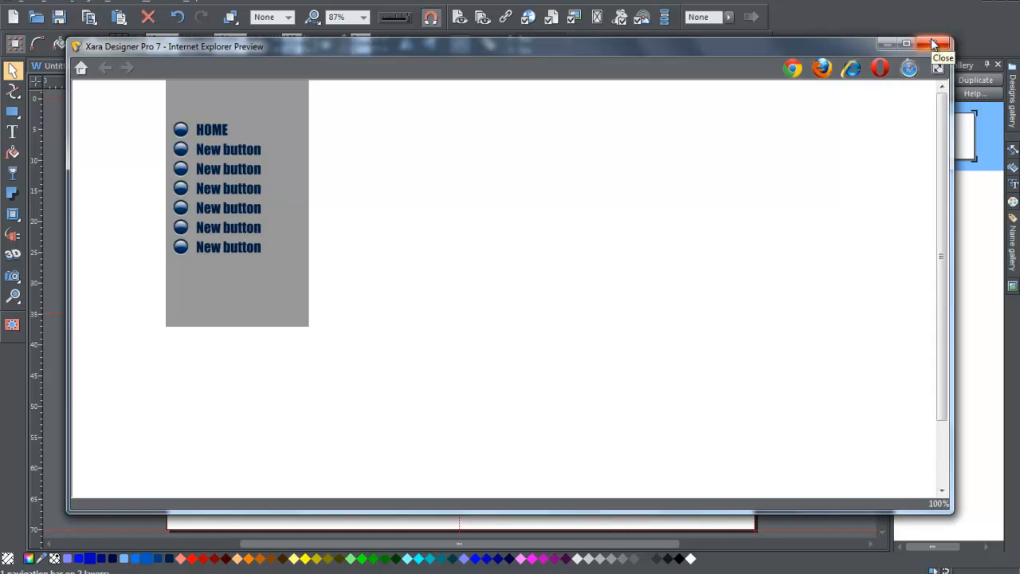
click(935, 38)
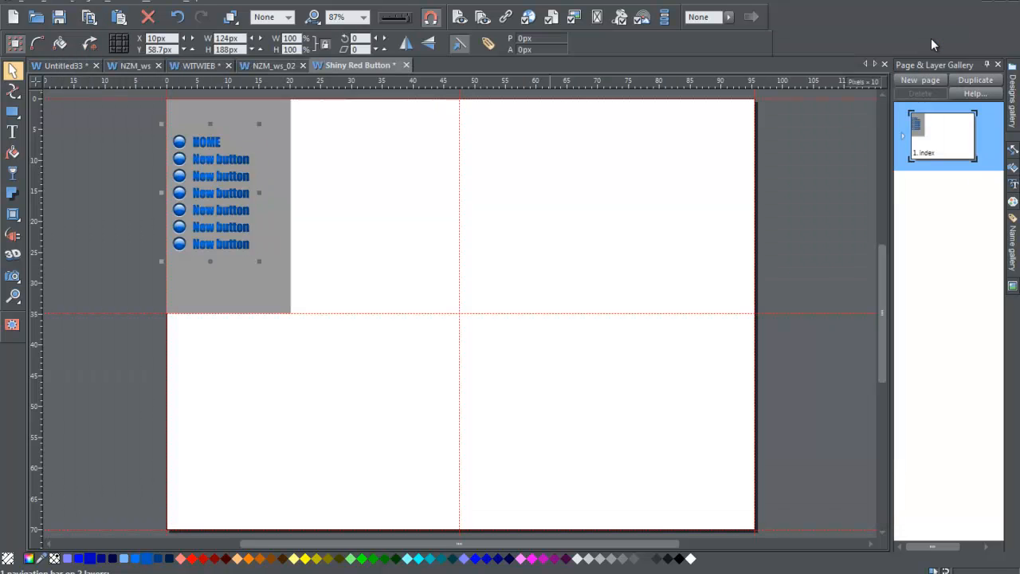